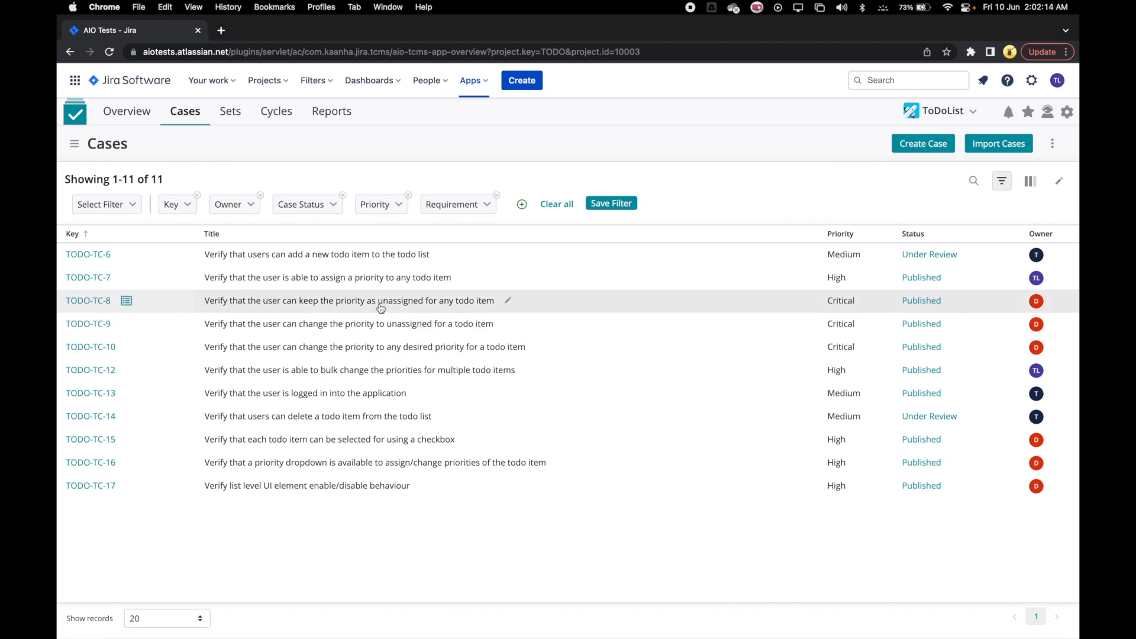
mouse_move(401, 439)
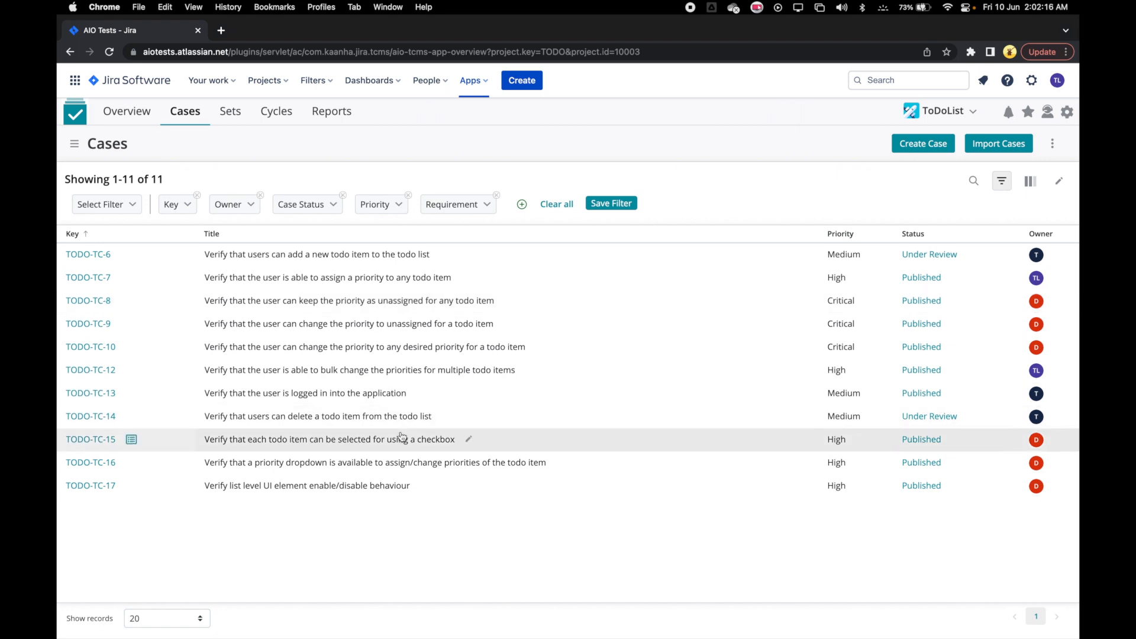
mouse_move(423, 369)
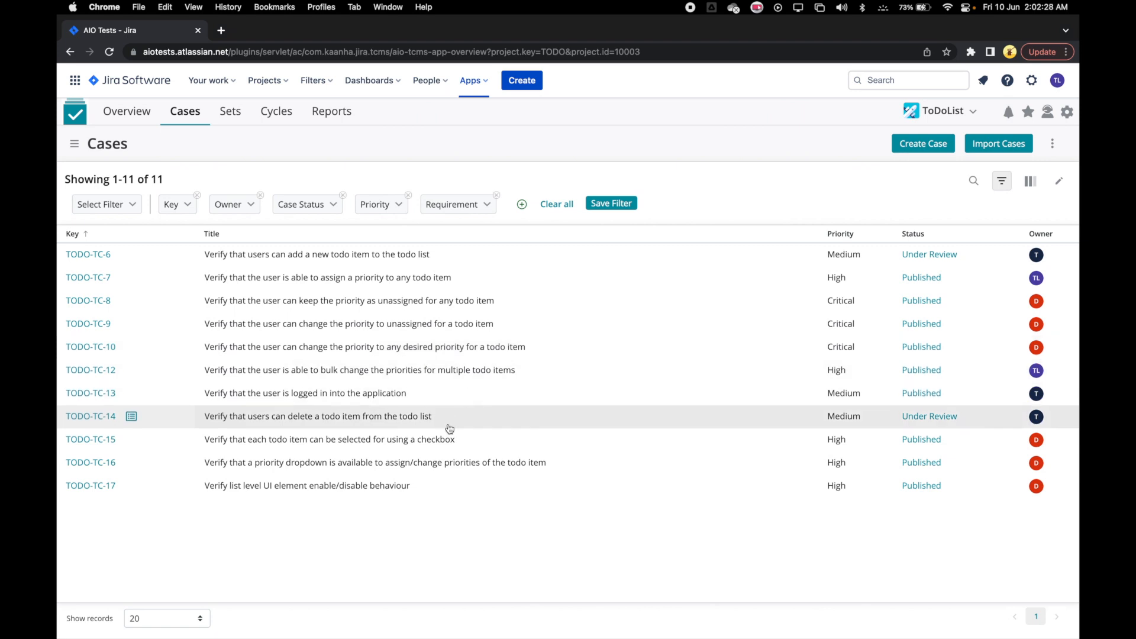
mouse_move(457, 370)
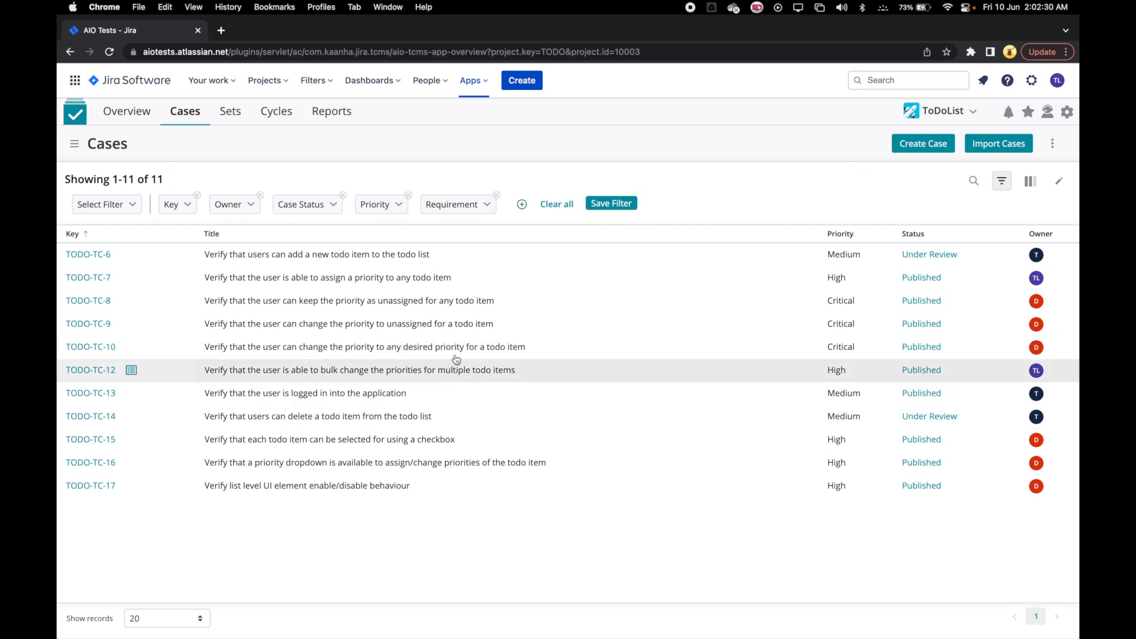
mouse_move(399, 253)
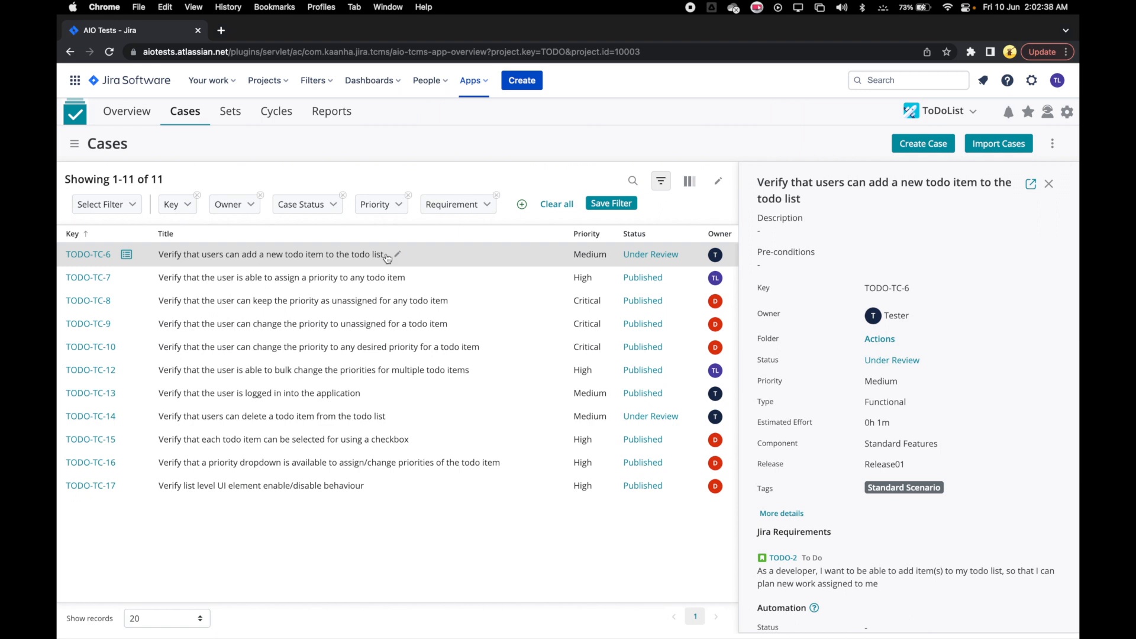
- Browse the details of cases TODO-TC-7 and TODO-TC-9, then close the details pane
scroll("down", 3)
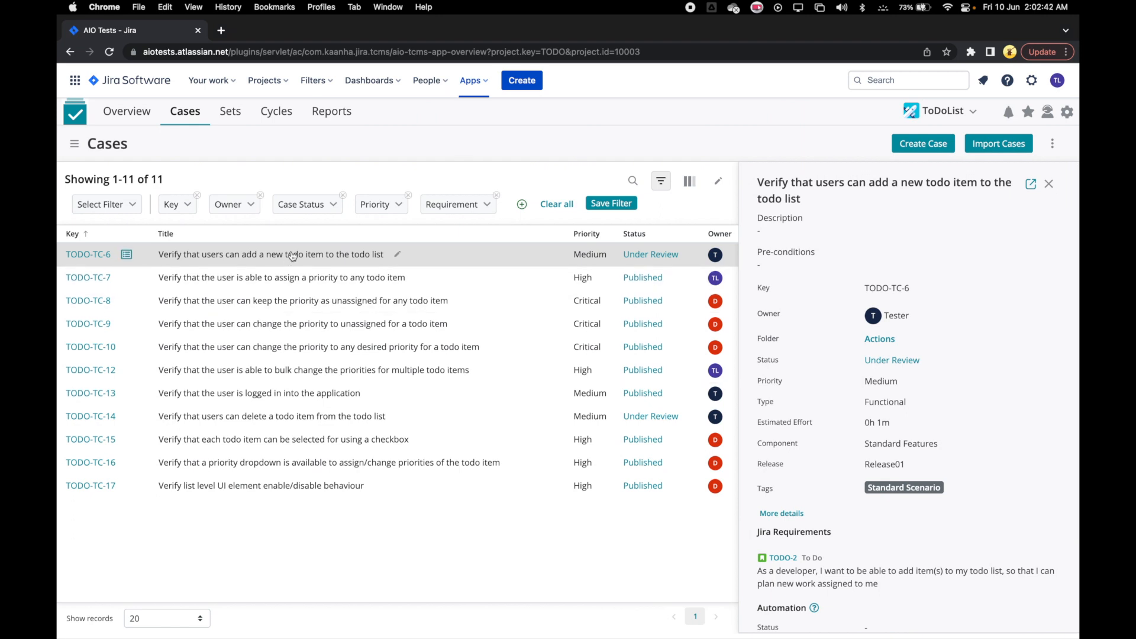
mouse_move(277, 277)
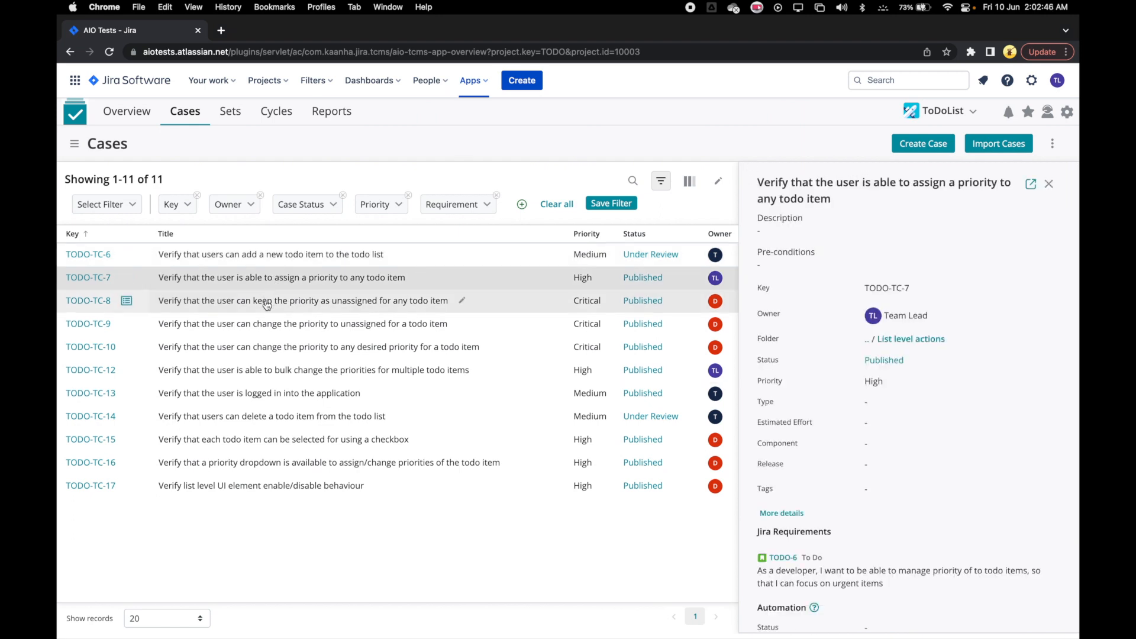
left_click(1049, 184)
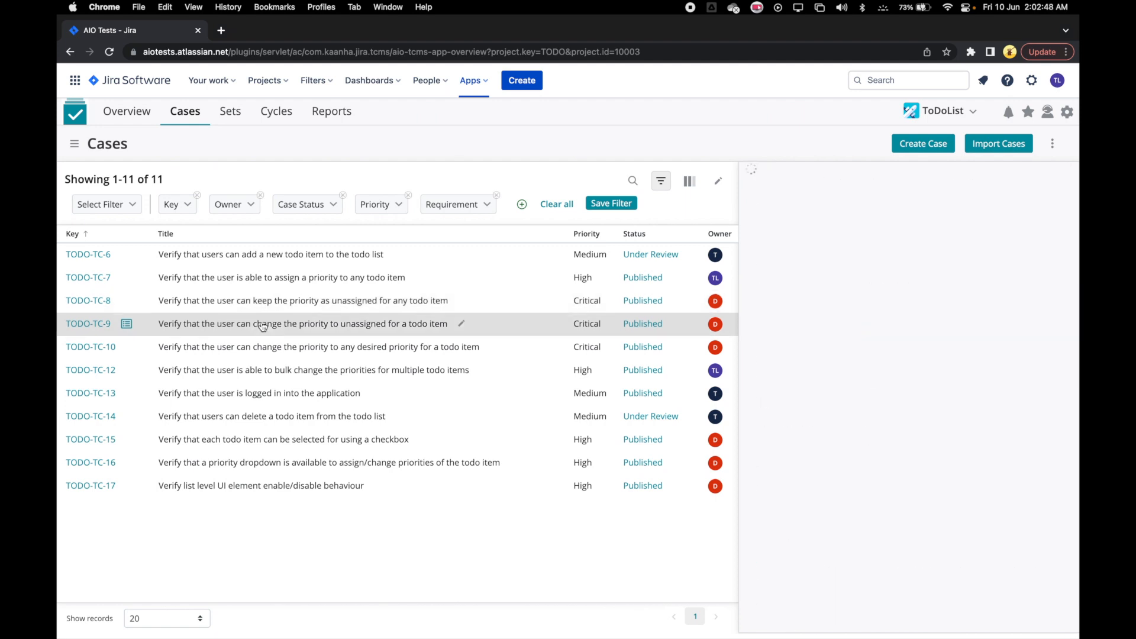
left_click(89, 323)
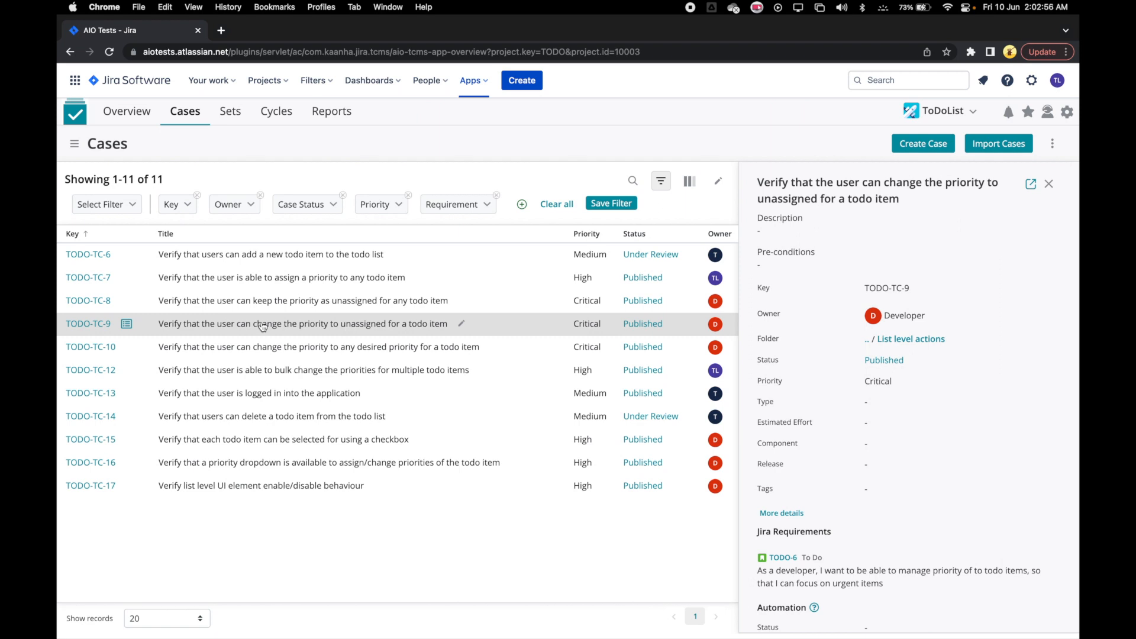
left_click(1049, 183)
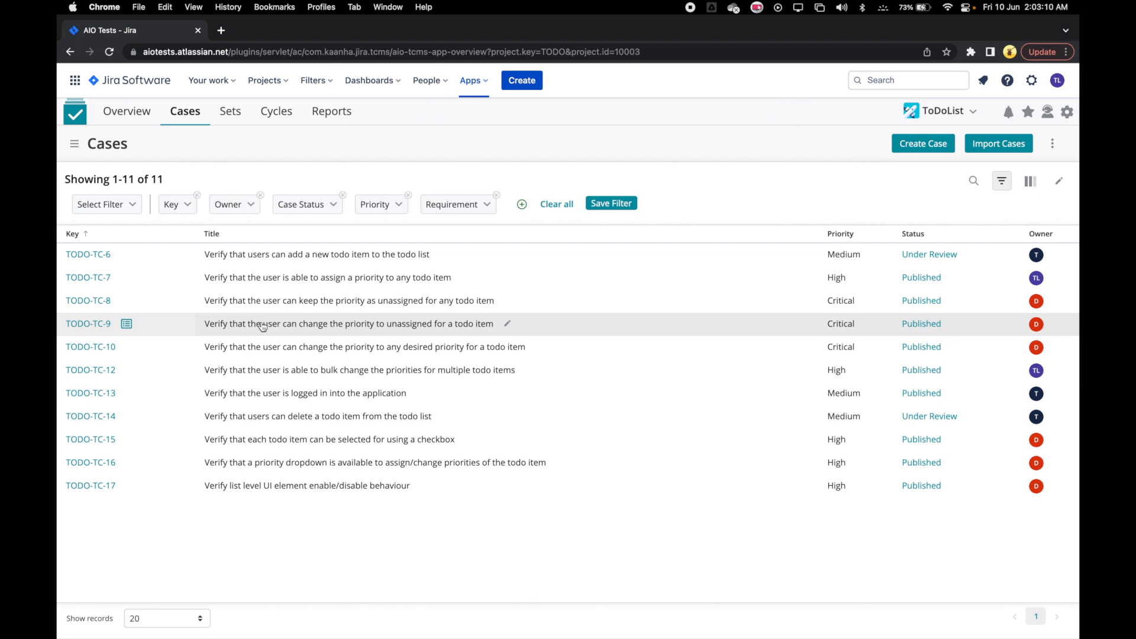
mouse_move(241, 242)
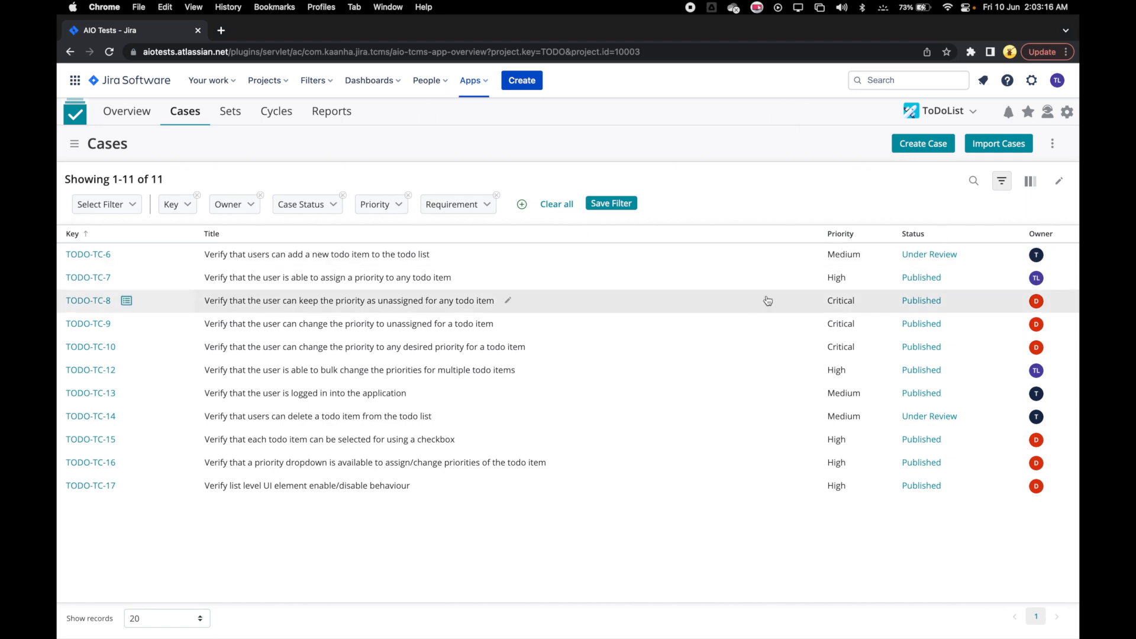
mouse_move(822, 290)
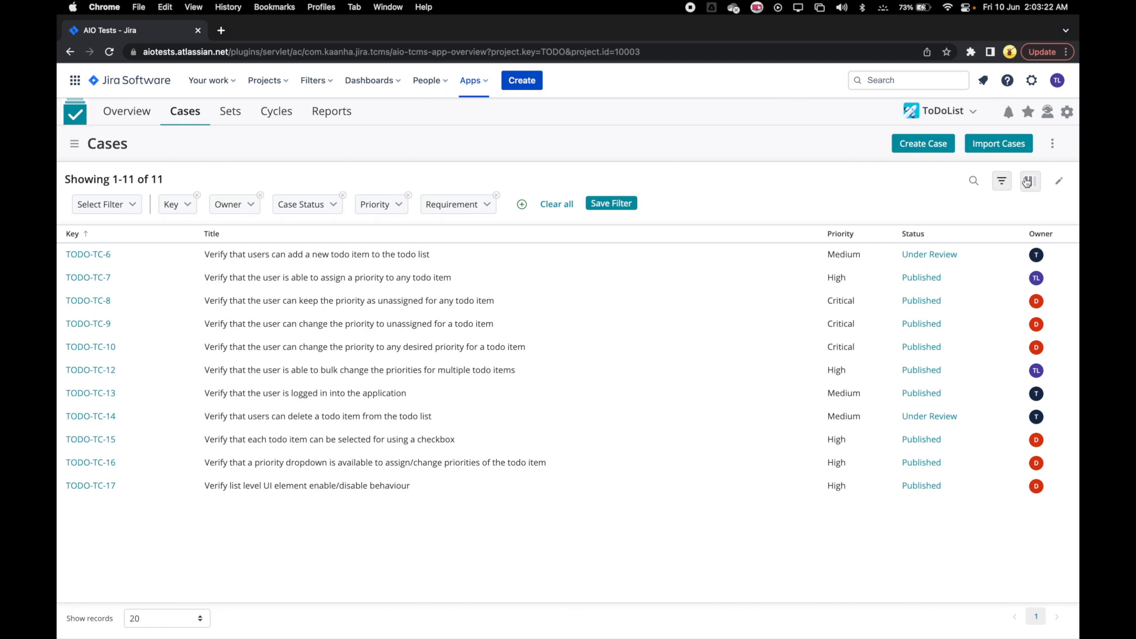
- Add Folder, Jira Requirement, Type, Component, Release, Created and Updated columns and update the grid
left_click(1029, 179)
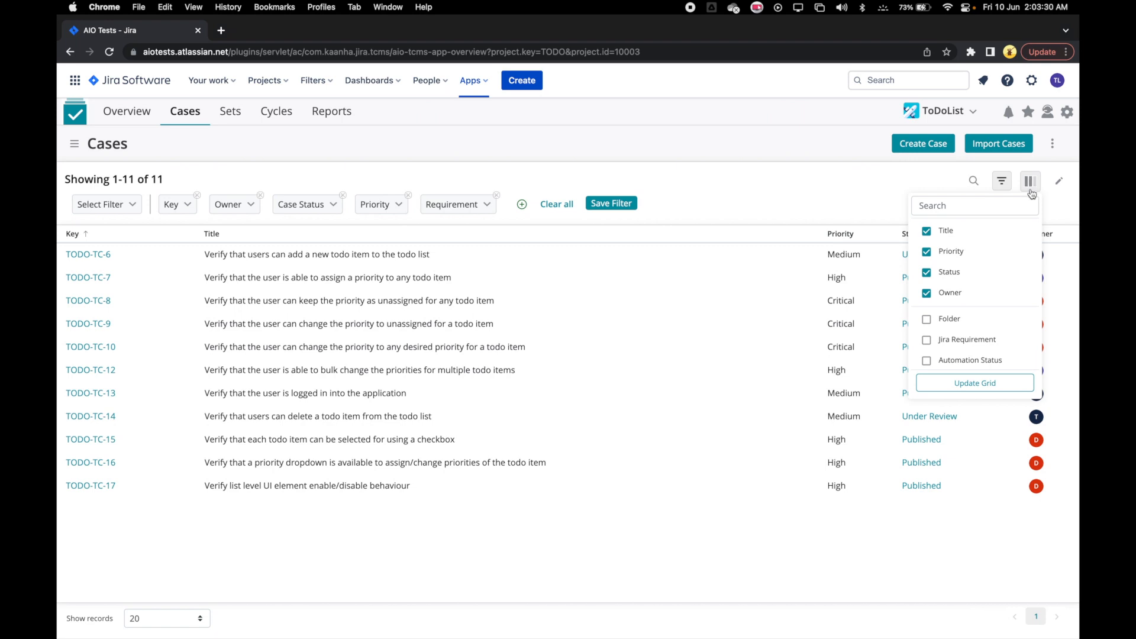
mouse_move(1006, 331)
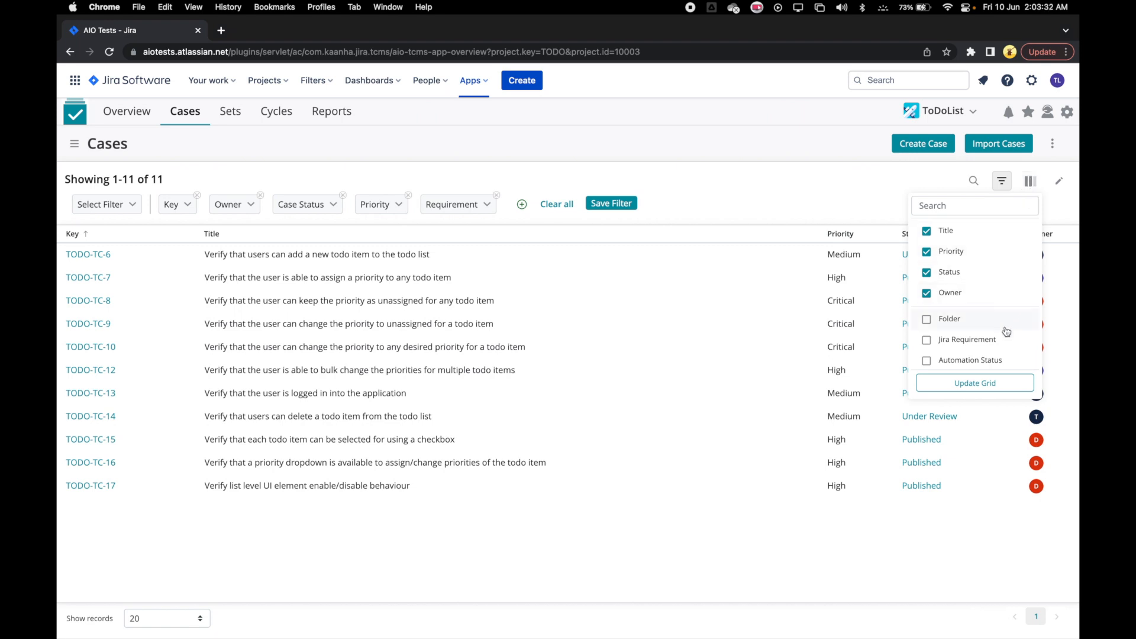
scroll("down", 3)
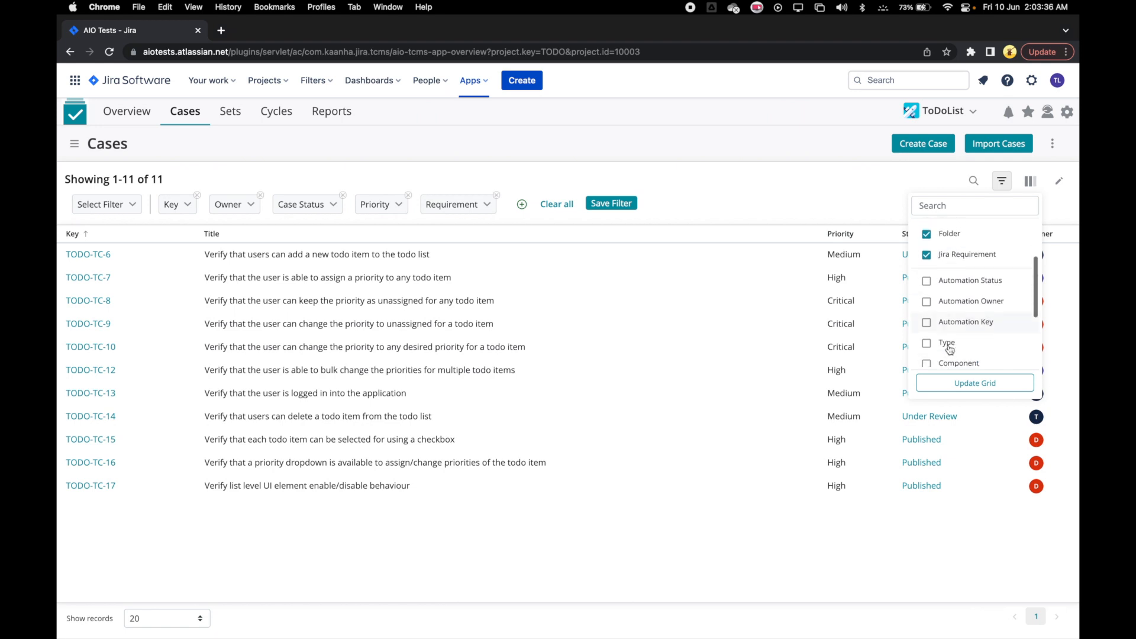
left_click(927, 343)
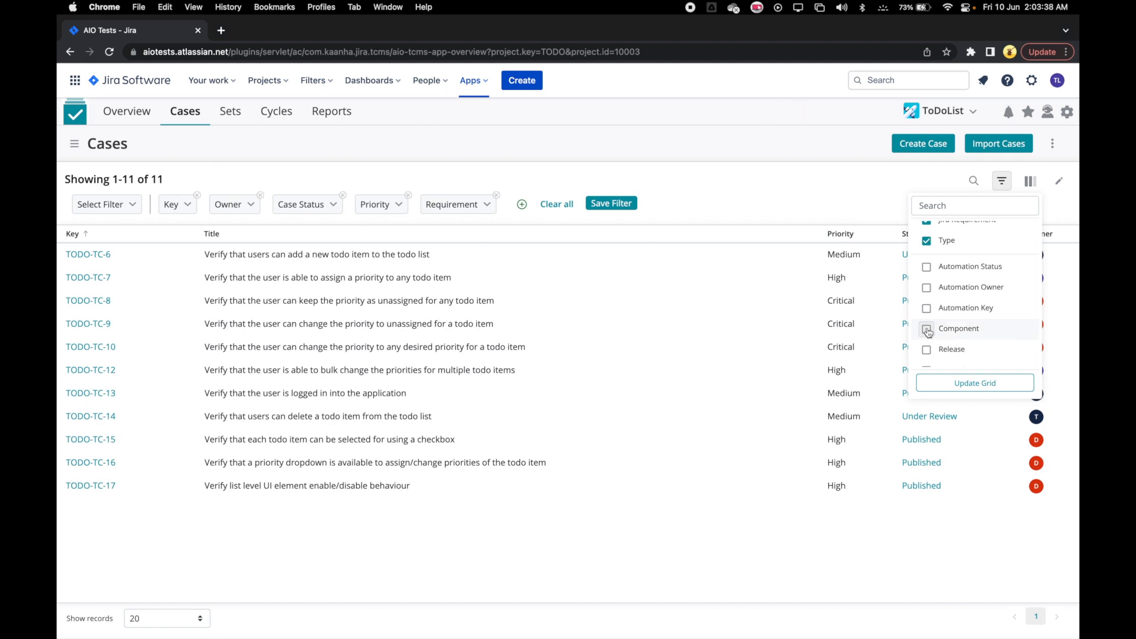
scroll("down", 3)
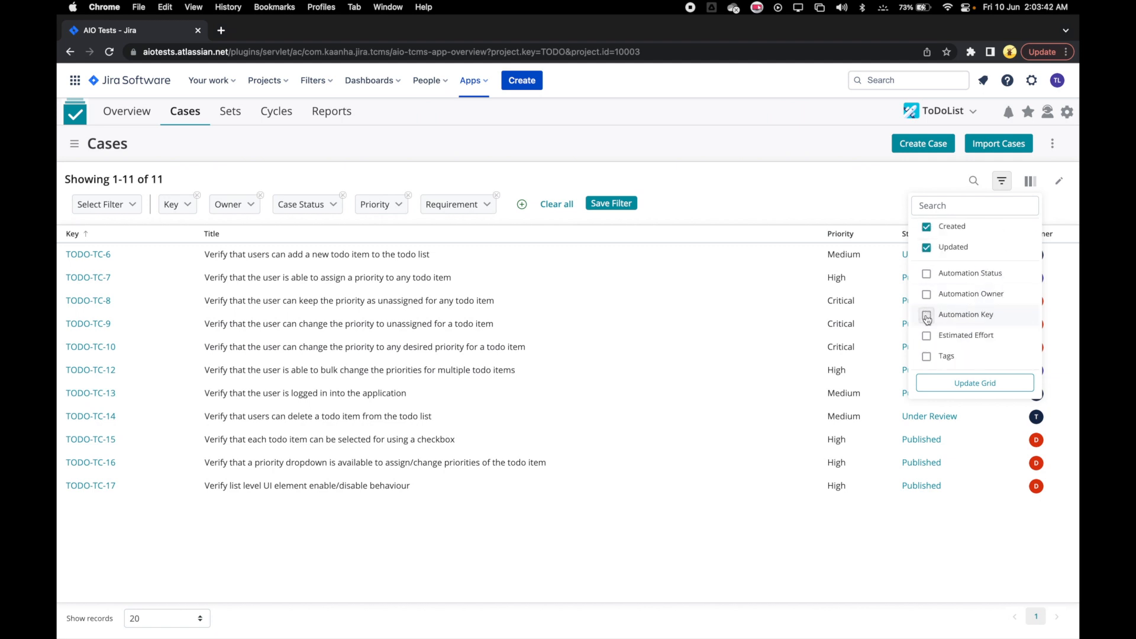
mouse_move(968, 355)
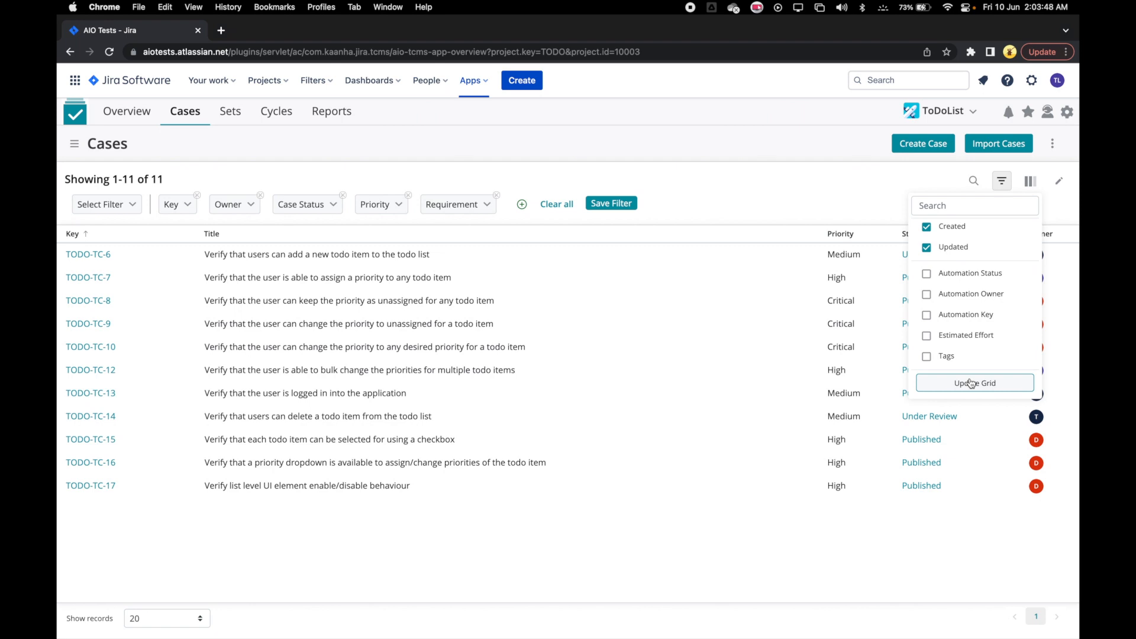
left_click(974, 382)
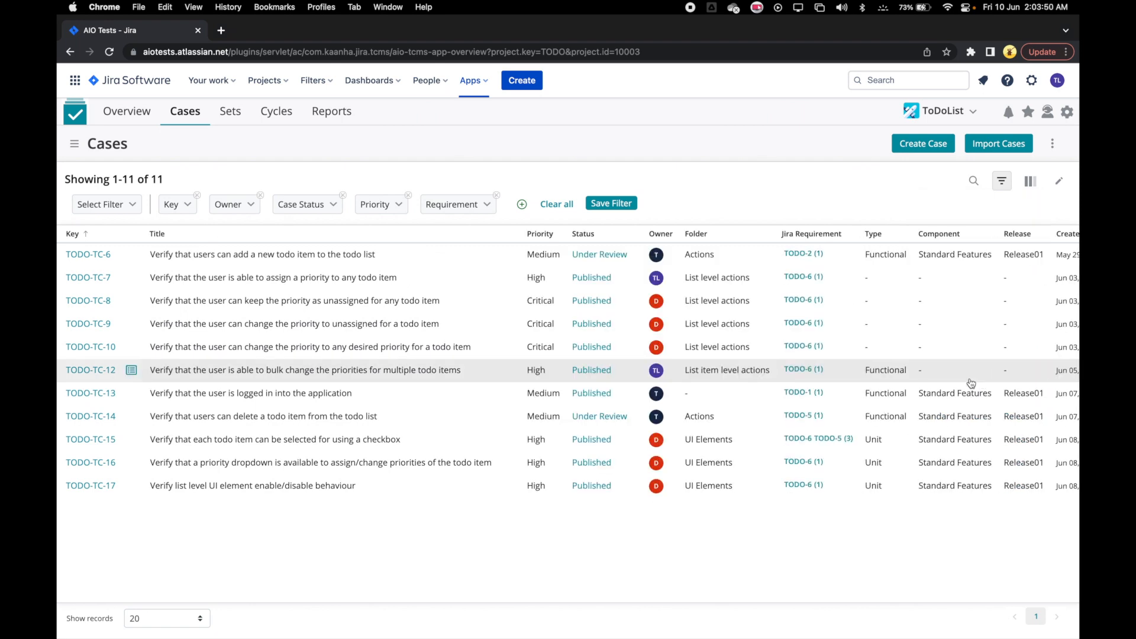
mouse_move(905, 369)
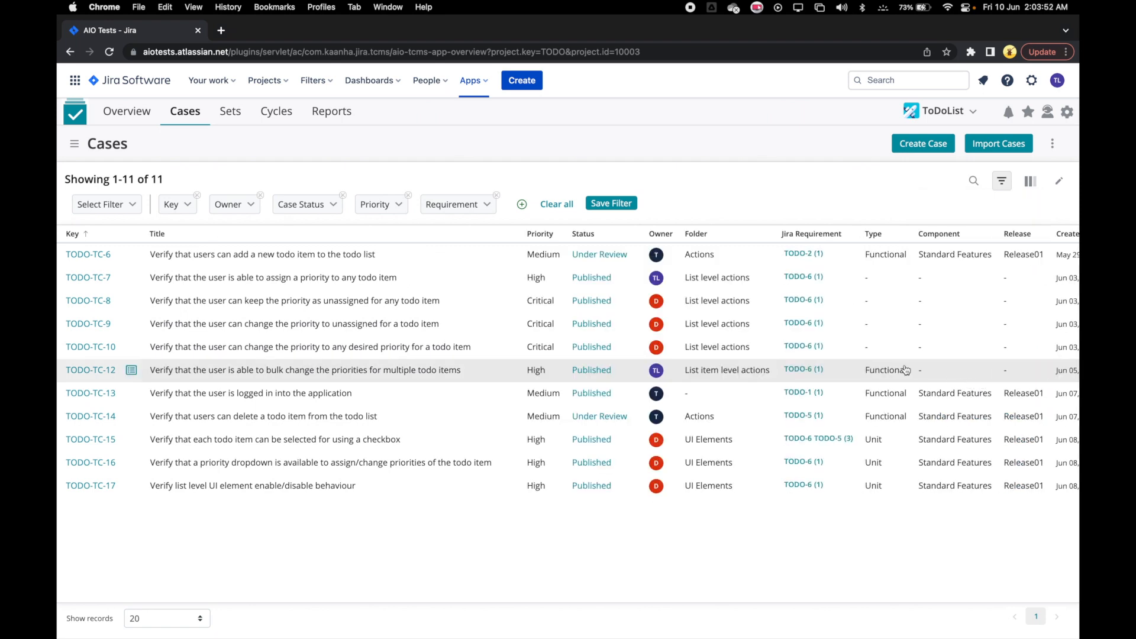
scroll("right", 3)
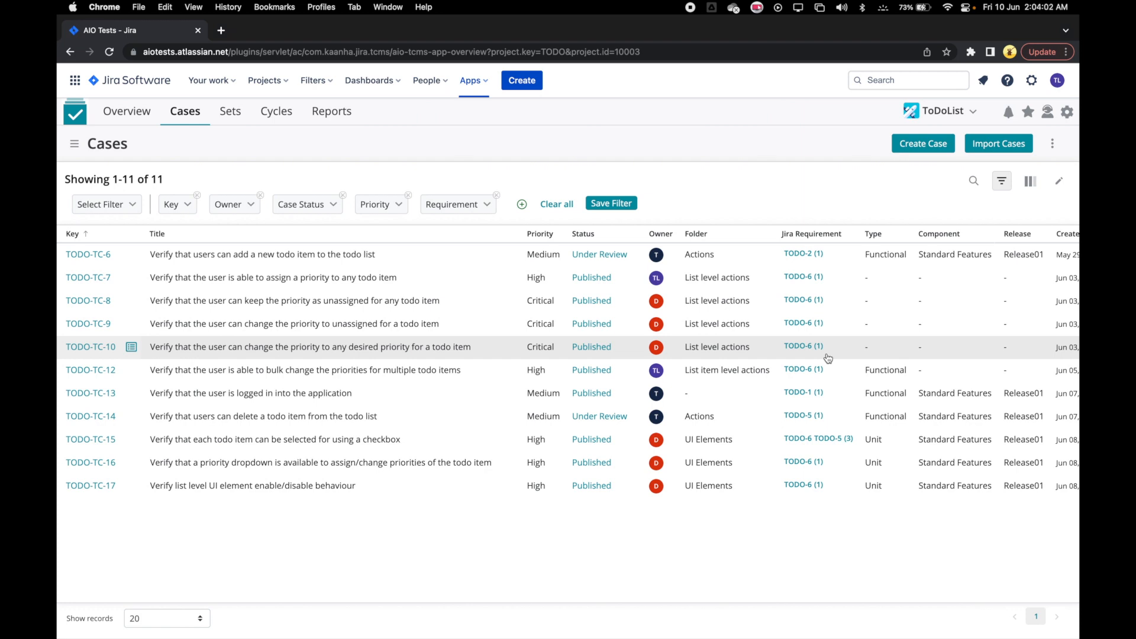
mouse_move(152, 219)
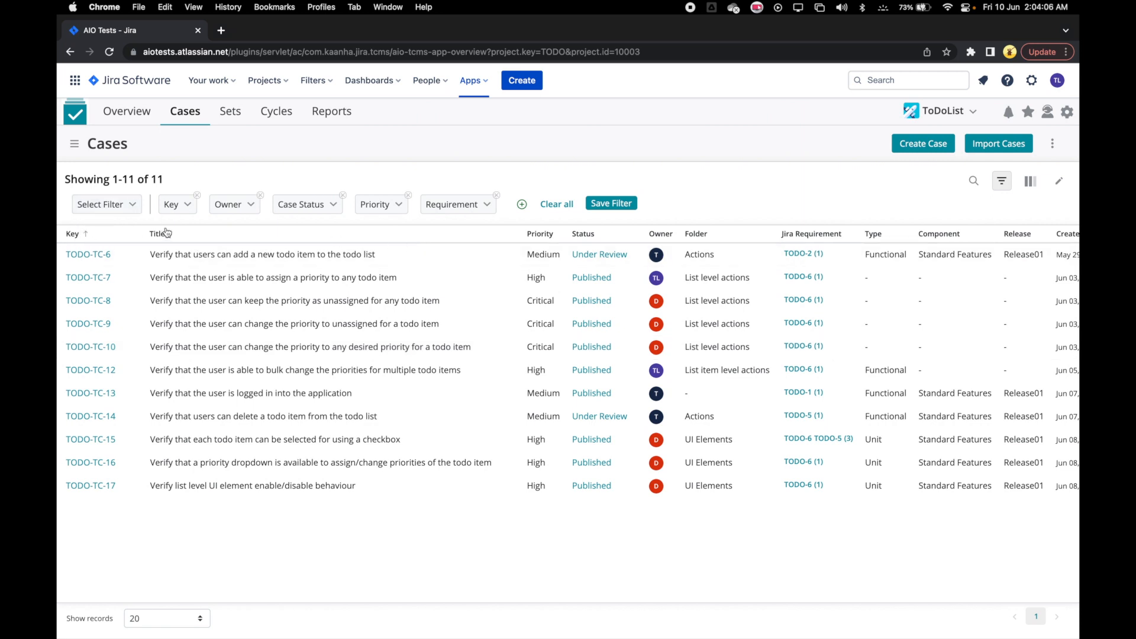
mouse_move(370, 227)
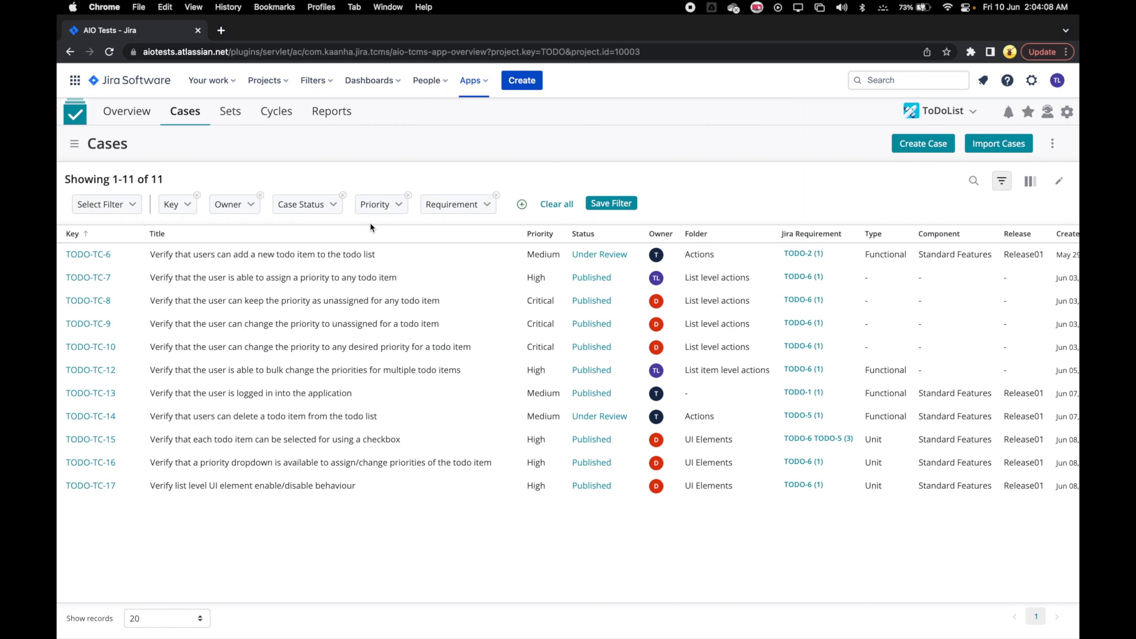
- Sort cases by Priority (Critical first), then Status reversed, then by Type
left_click(539, 233)
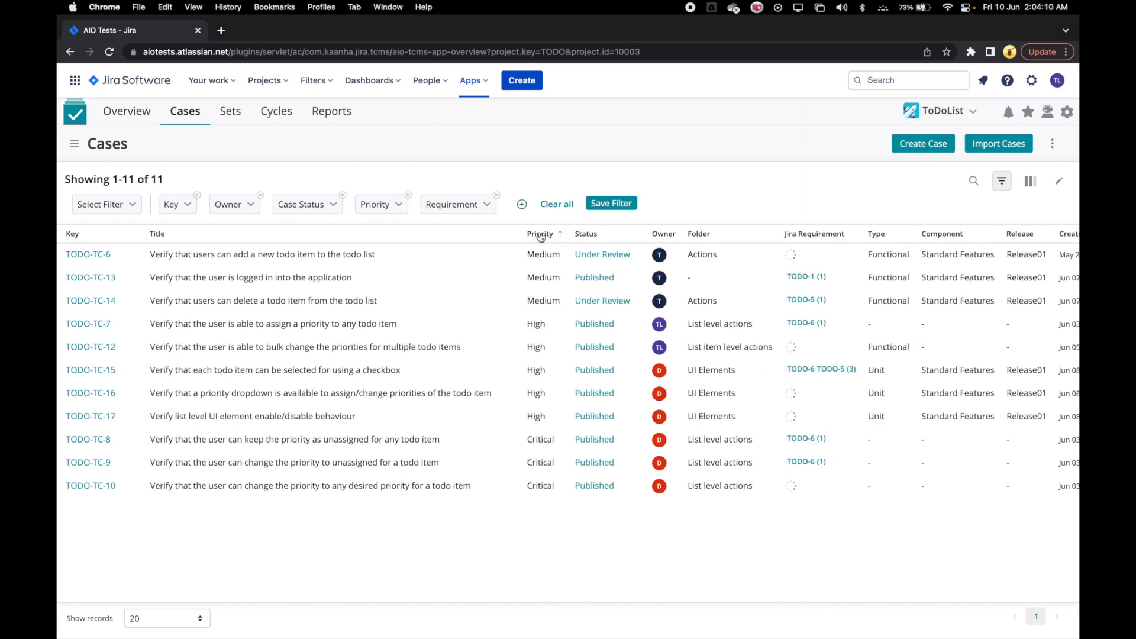
left_click(540, 233)
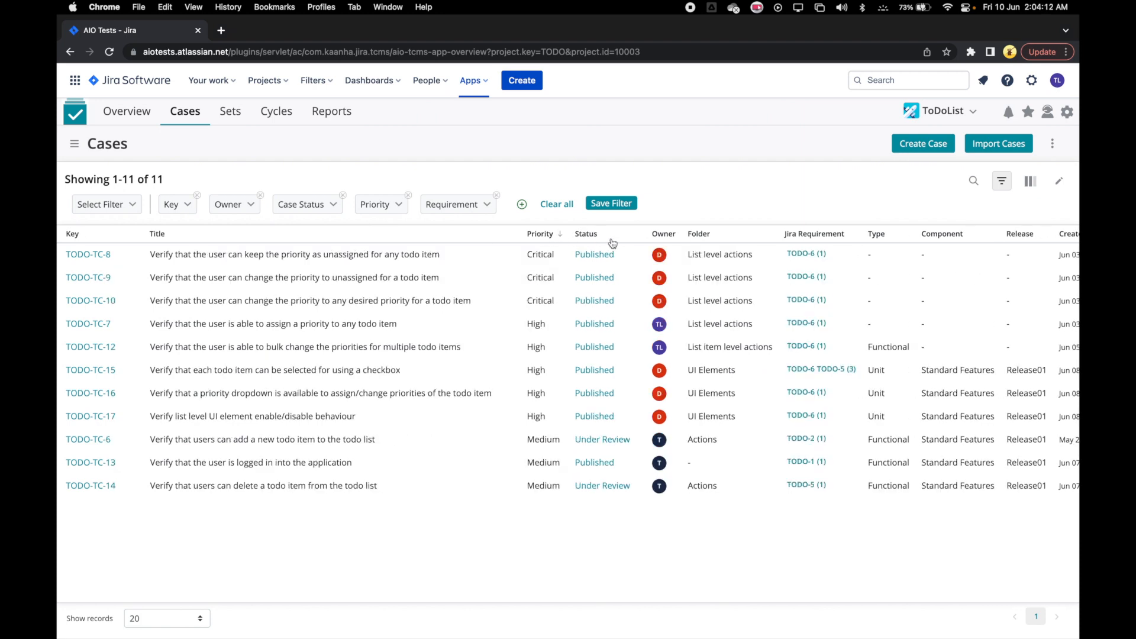
left_click(584, 233)
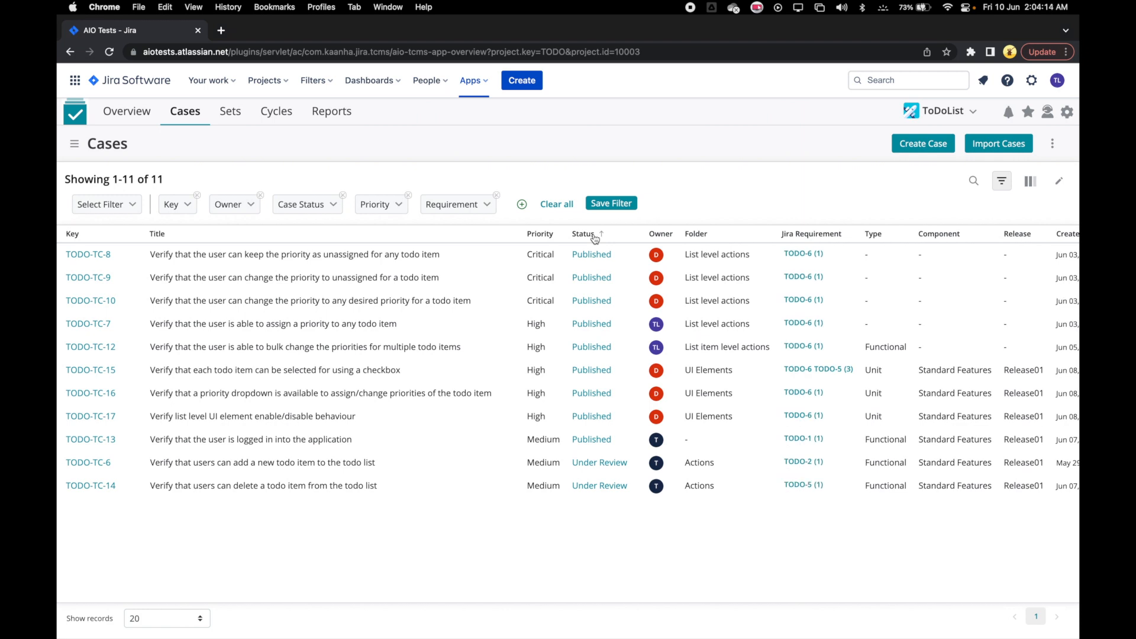
left_click(584, 233)
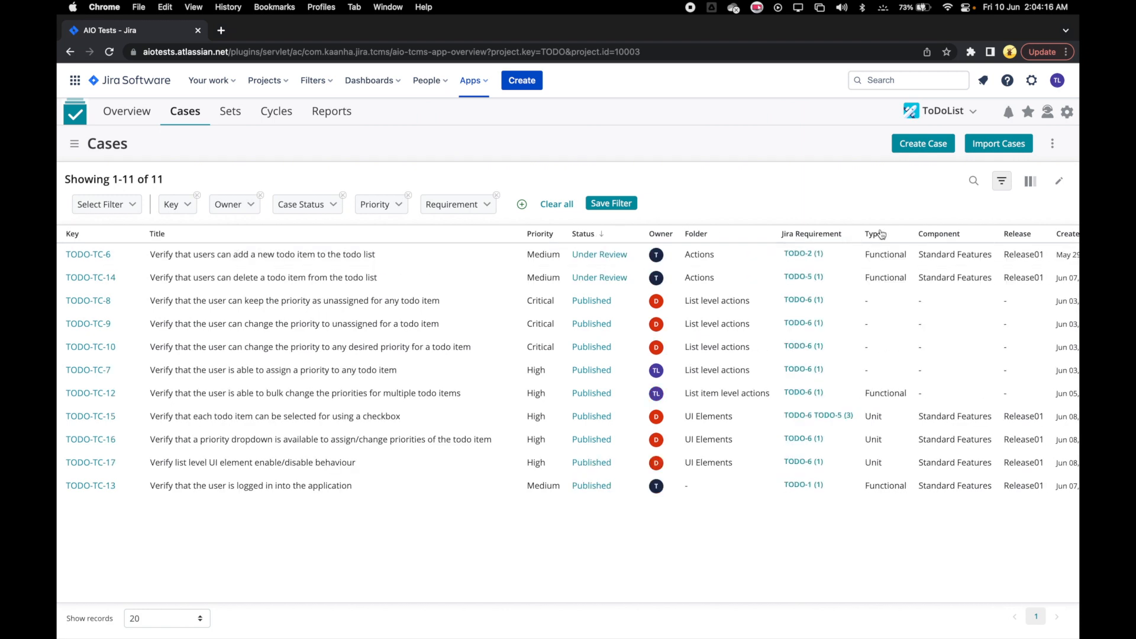
left_click(861, 233)
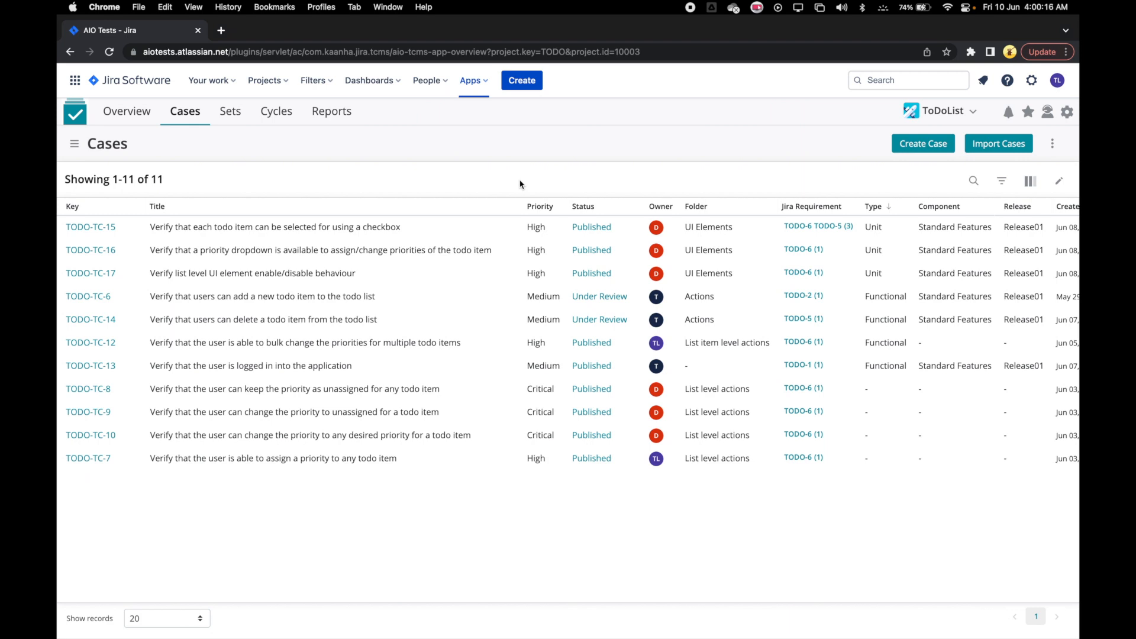
mouse_move(763, 183)
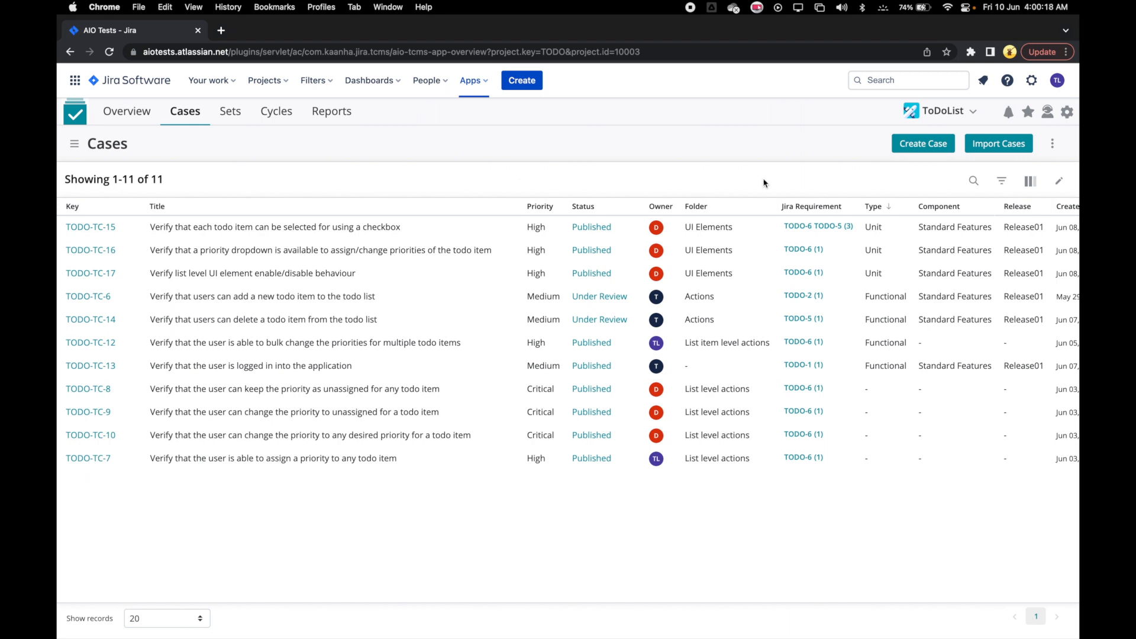
mouse_move(1003, 179)
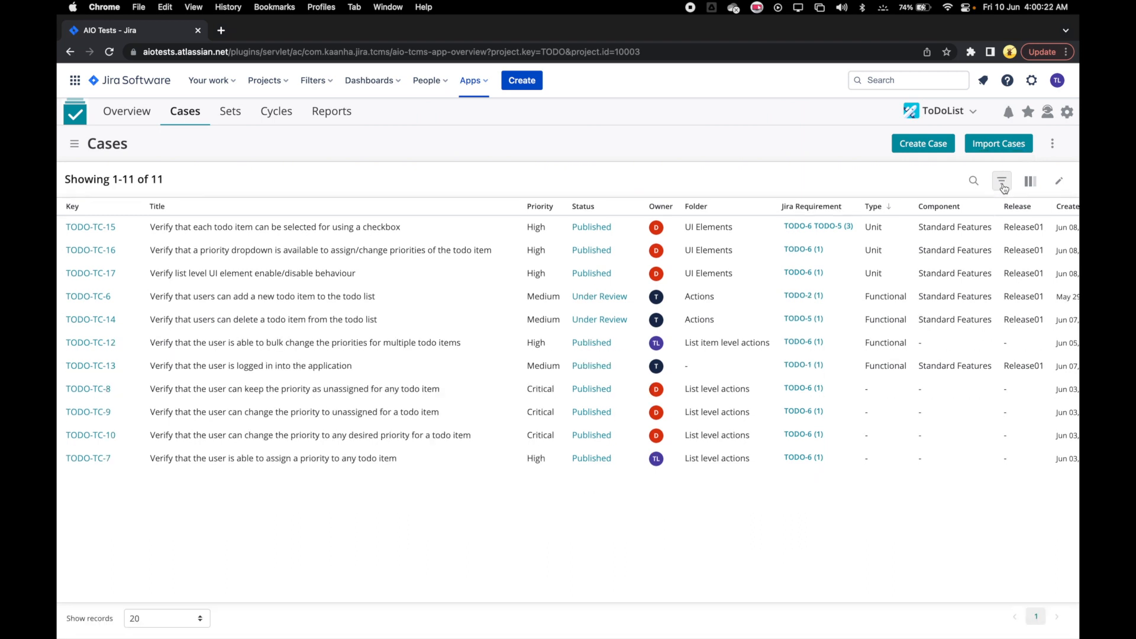
- Show the filter row again above the cases grid
left_click(1002, 180)
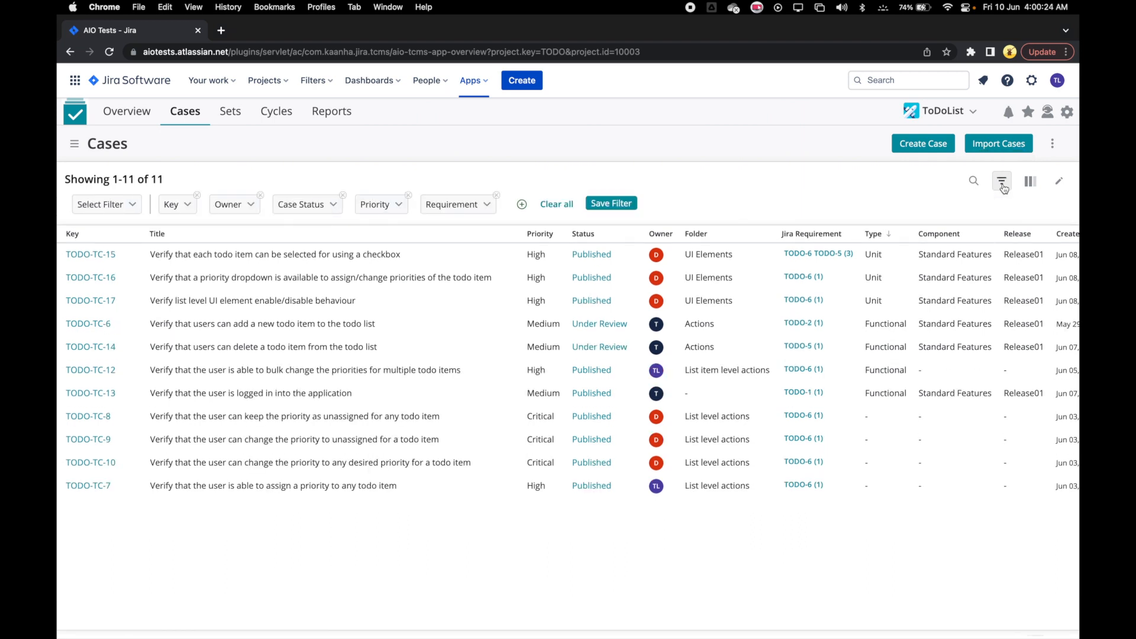
mouse_move(973, 181)
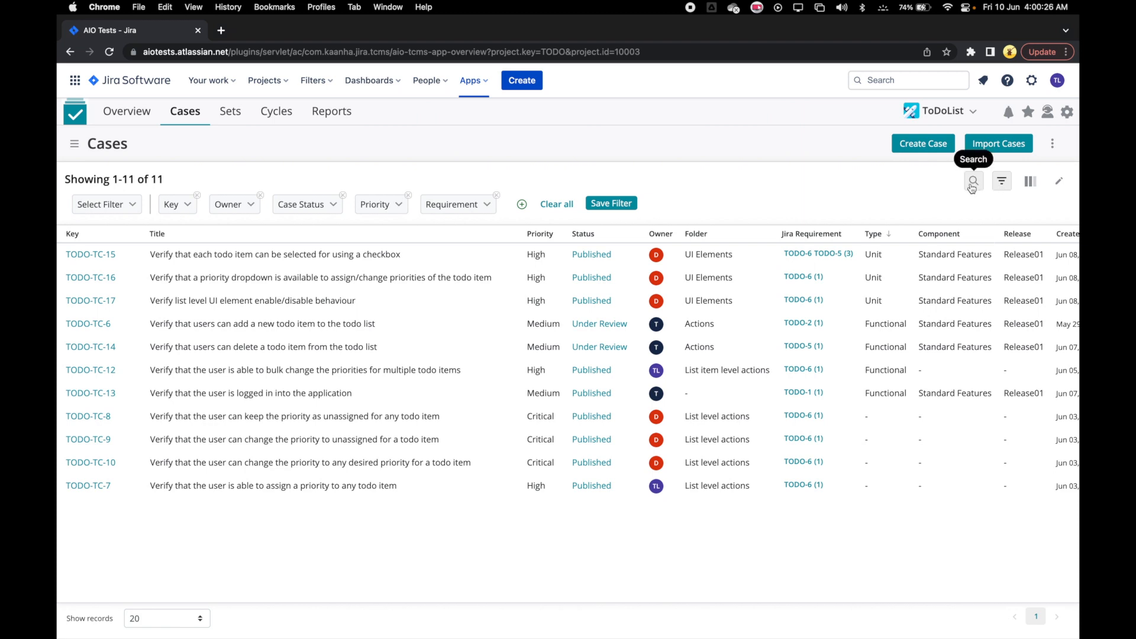
mouse_move(614, 172)
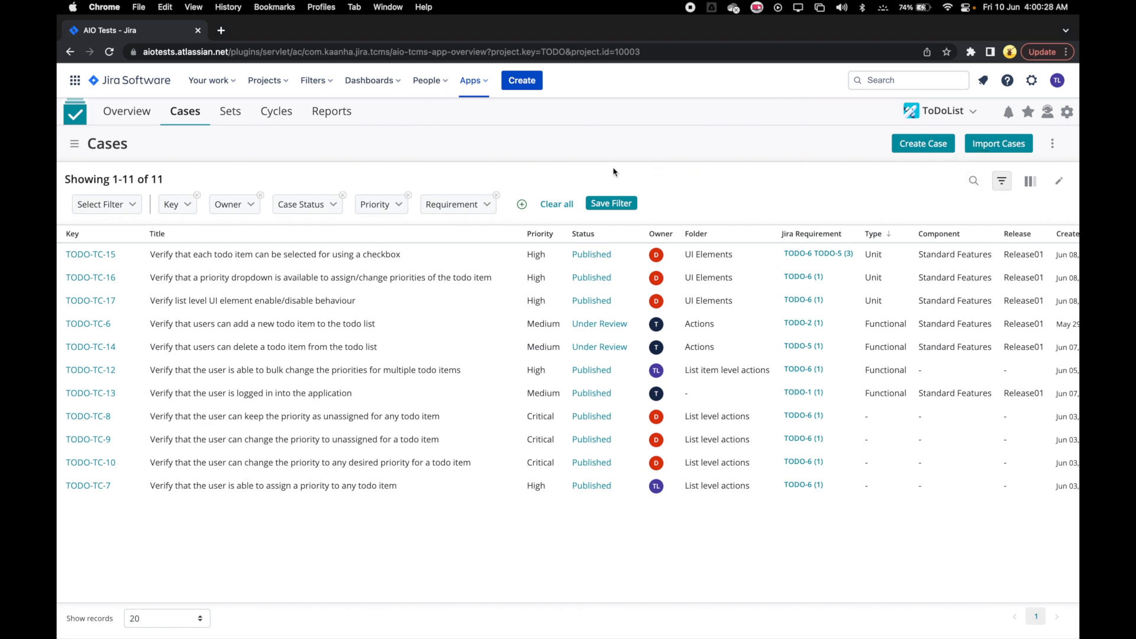
mouse_move(177, 204)
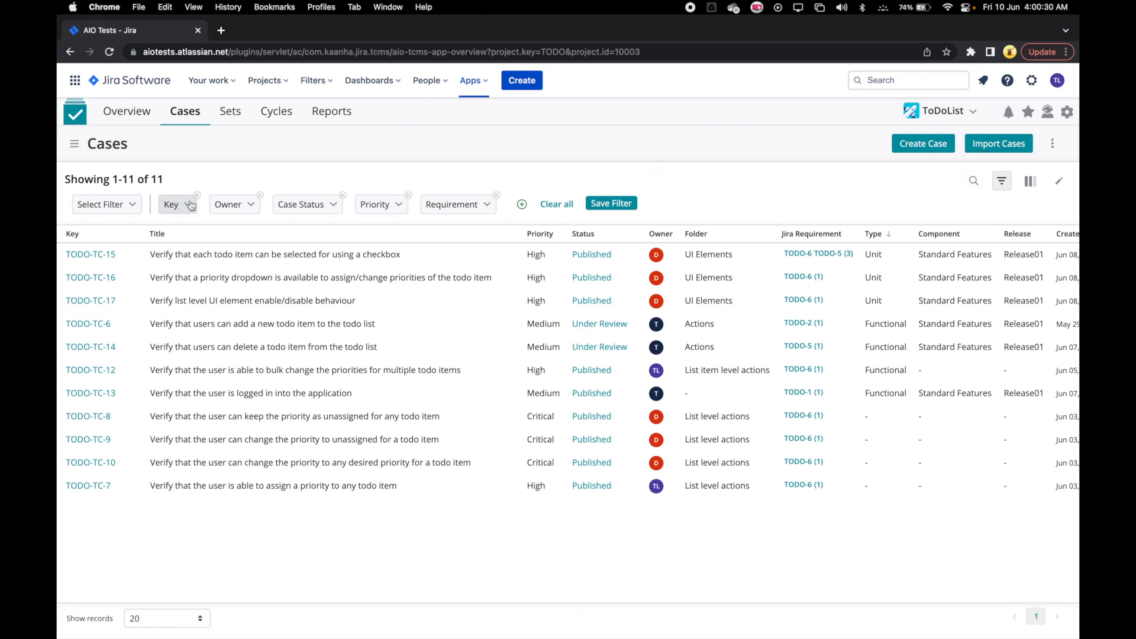
mouse_move(308, 204)
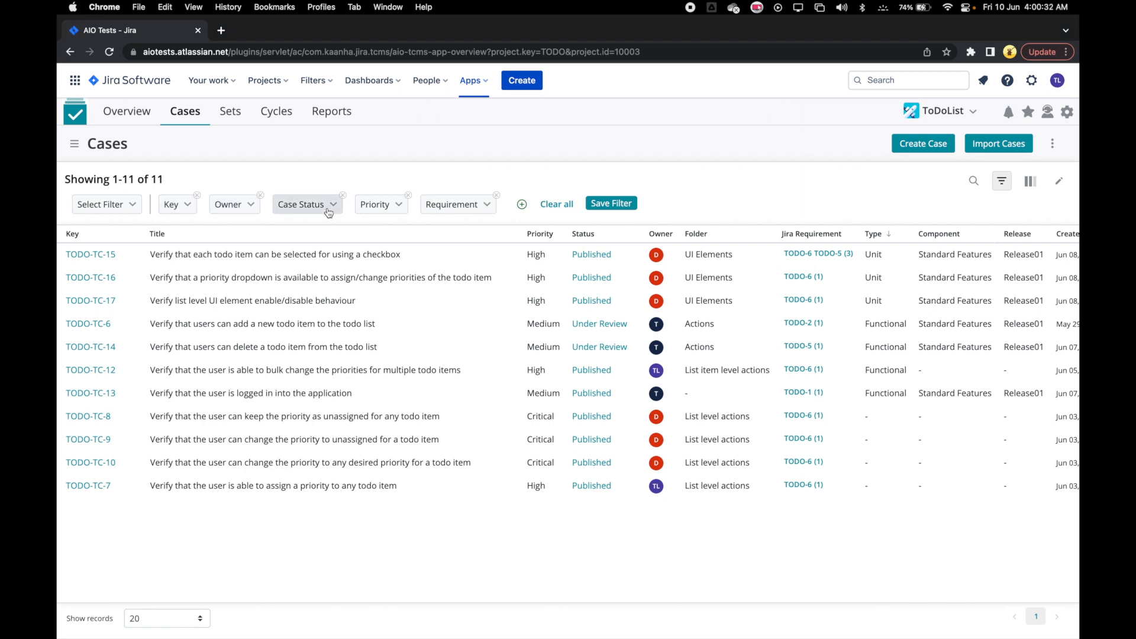
mouse_move(457, 205)
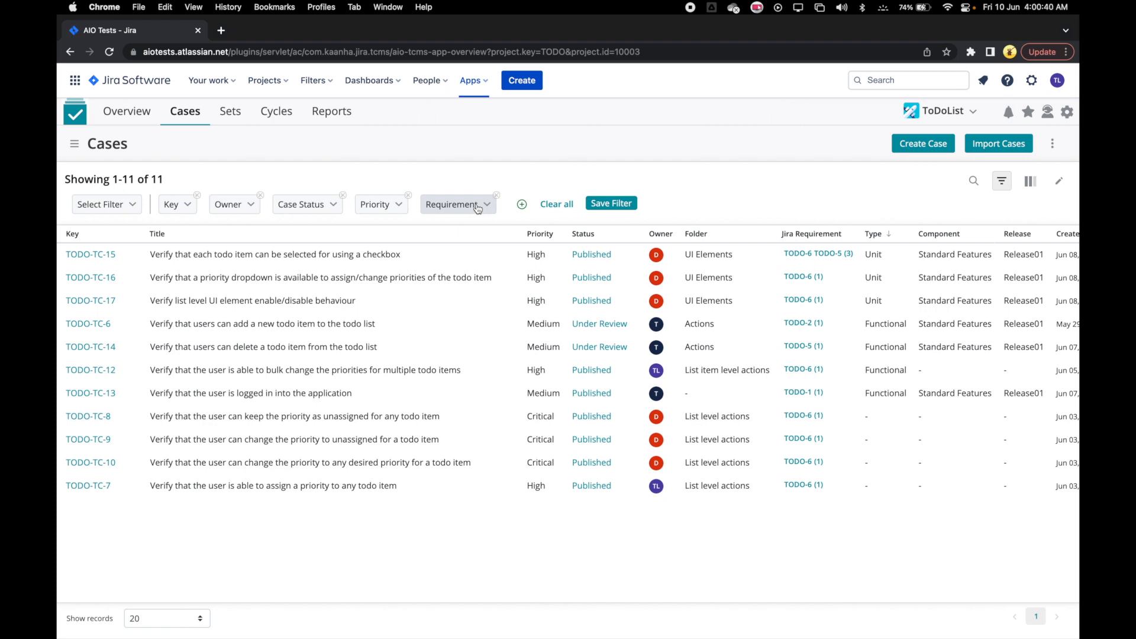
mouse_move(521, 204)
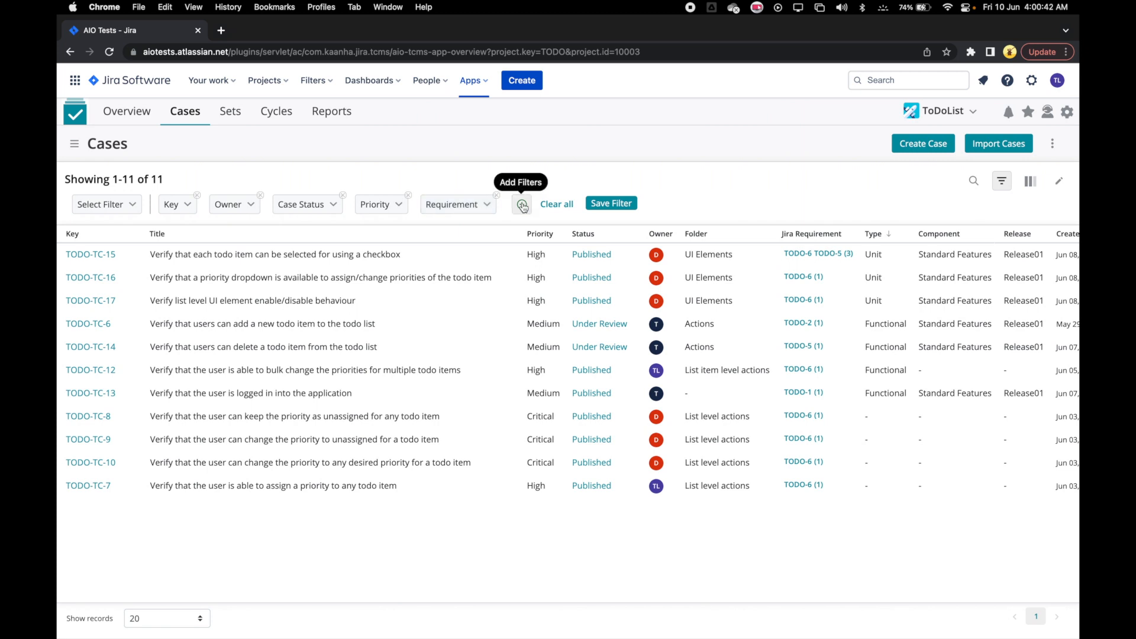
- Add Component, Release and Type to the available case filters and apply
left_click(521, 204)
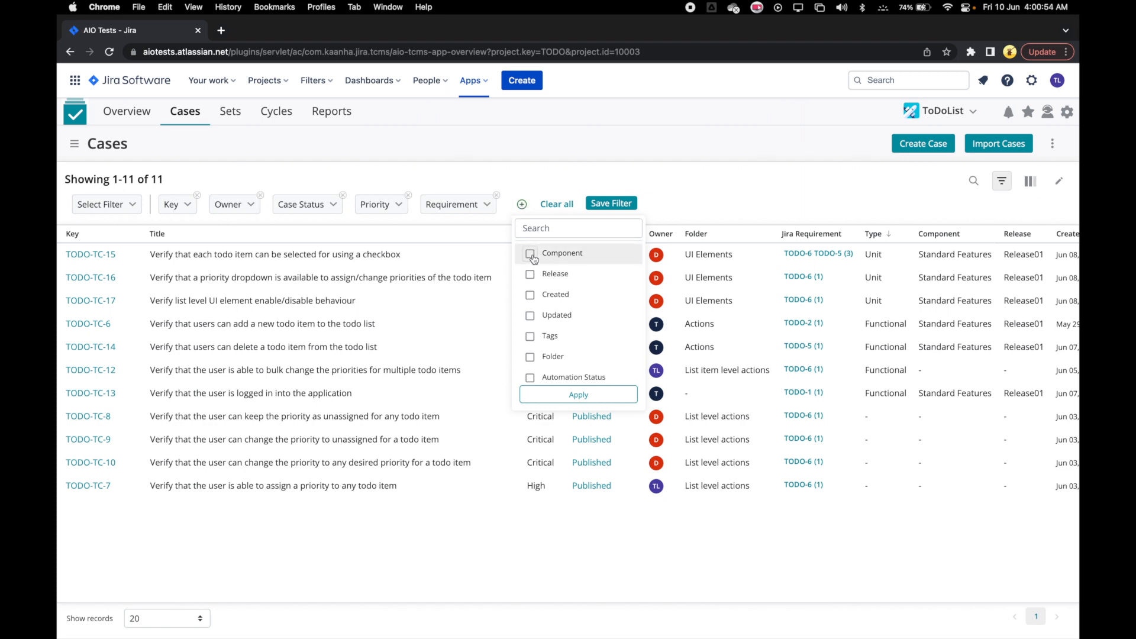
left_click(531, 273)
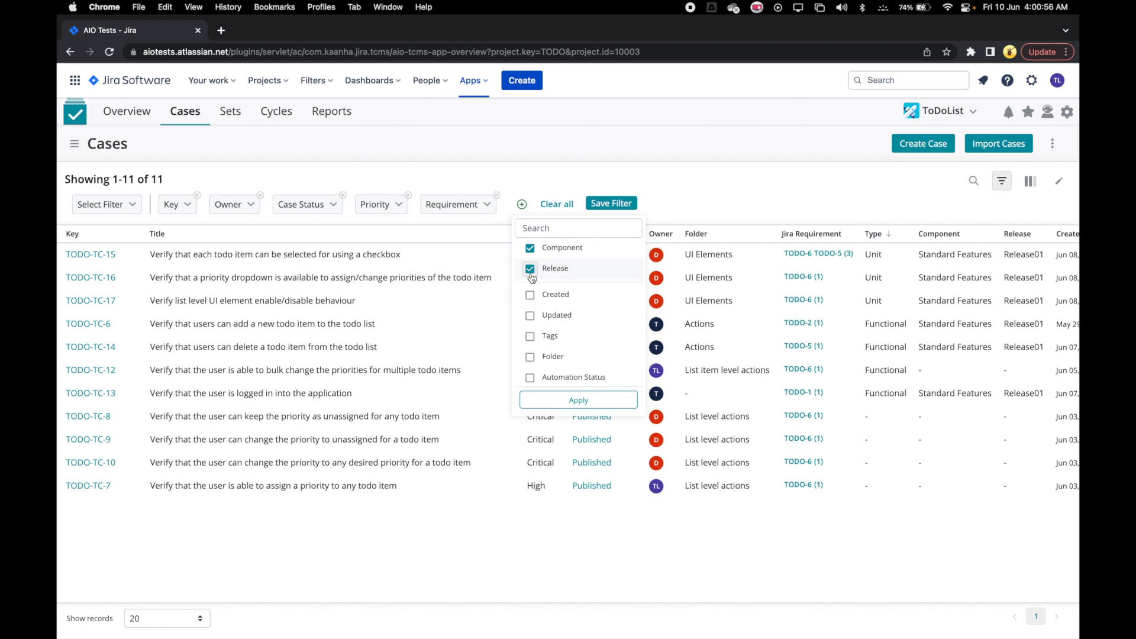
scroll("down", 3)
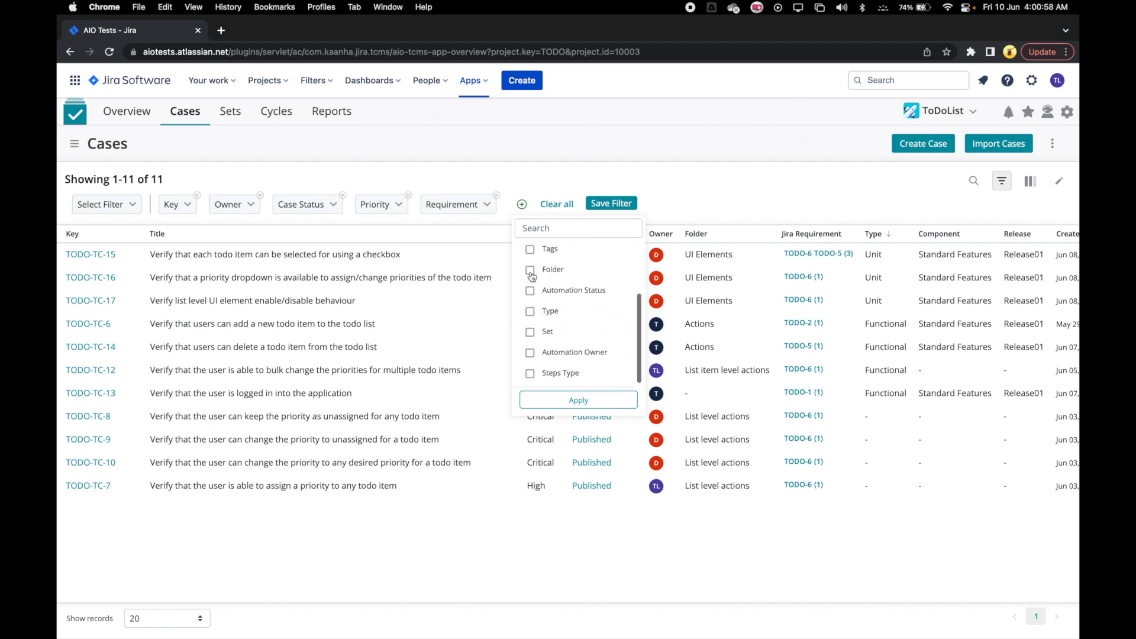
scroll("up", 3)
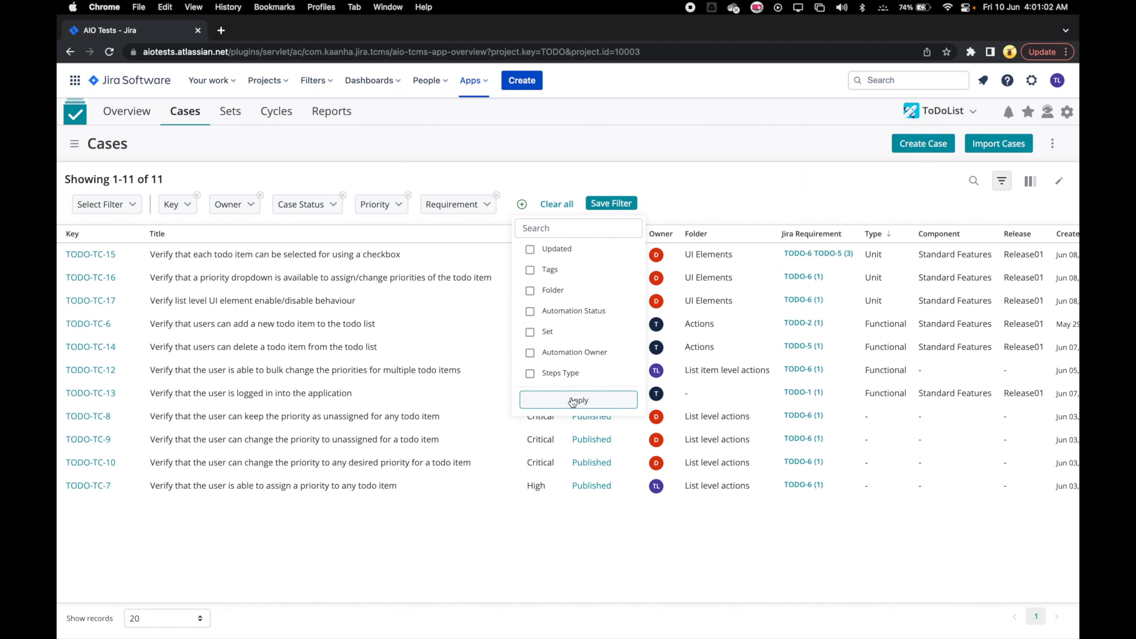
left_click(578, 399)
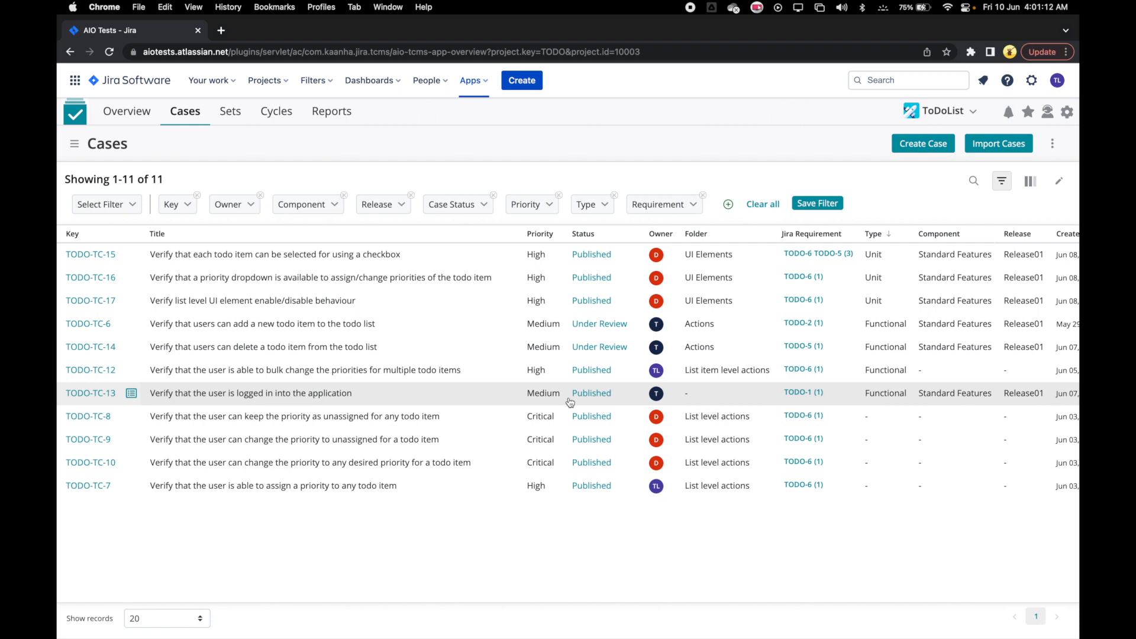
mouse_move(213, 238)
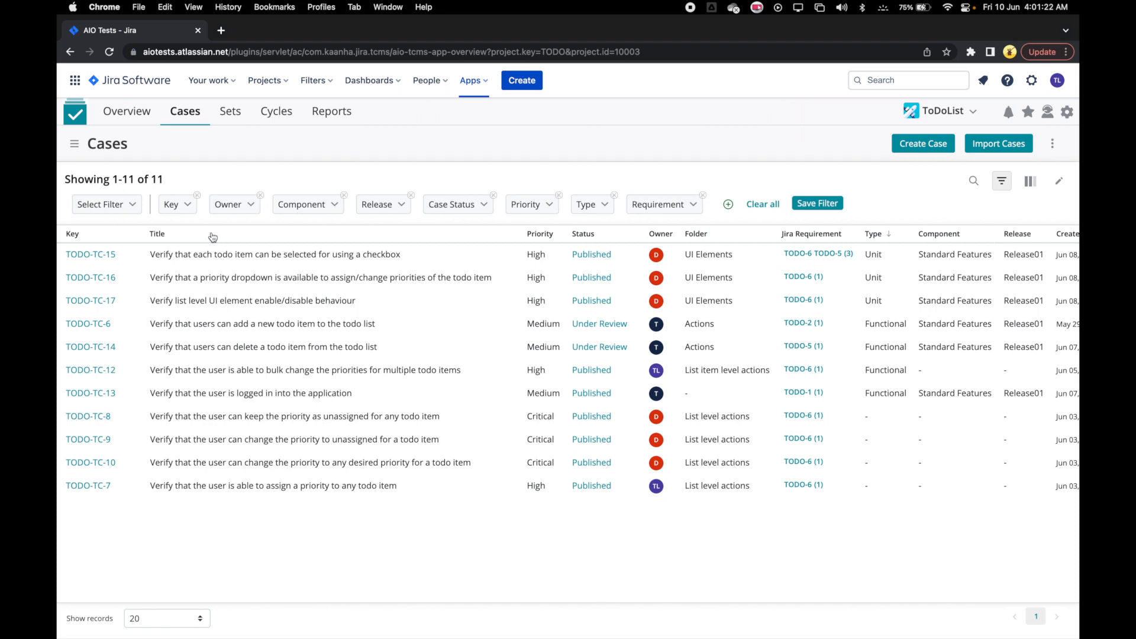
- Filter the cases to requirement TODO-6 by searching 'todo-6' and ticking it
left_click(662, 204)
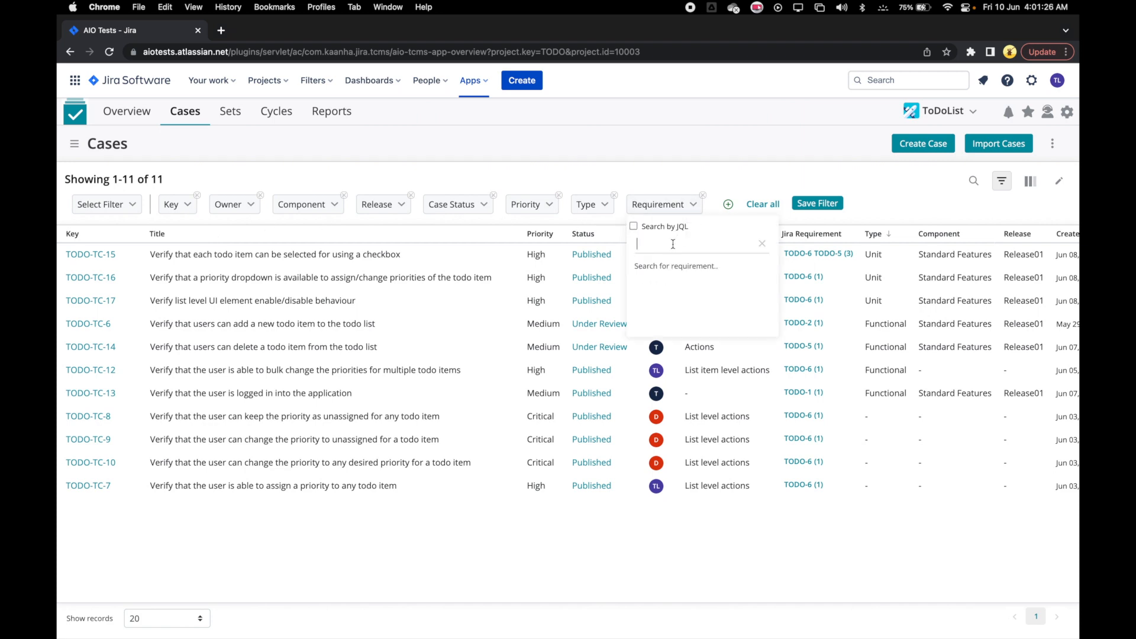
type("todo-6")
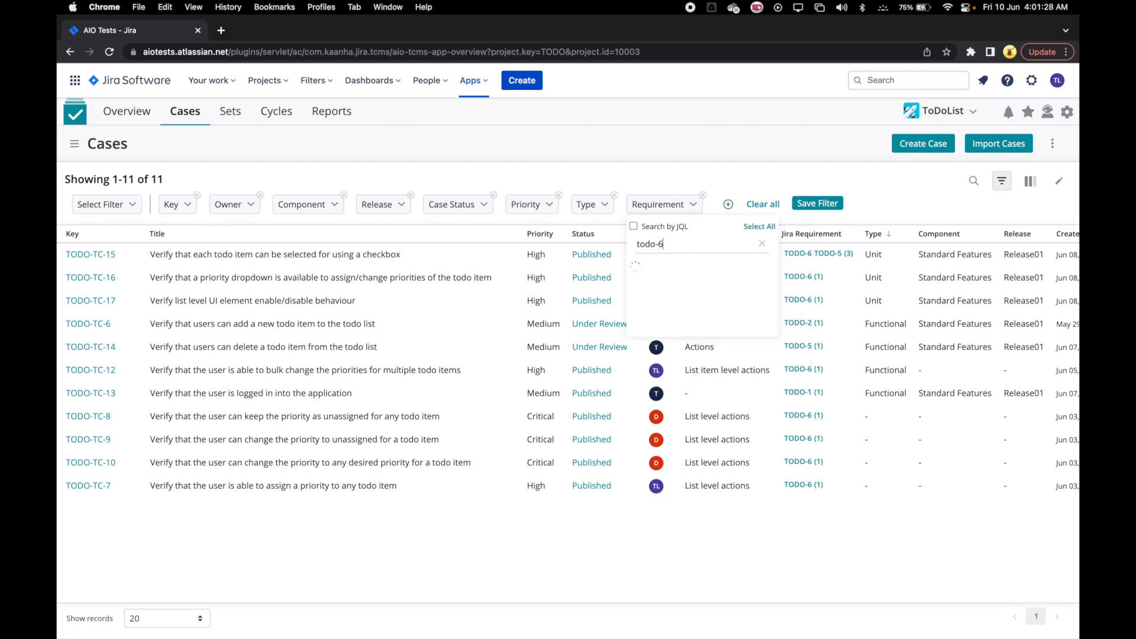
left_click(645, 281)
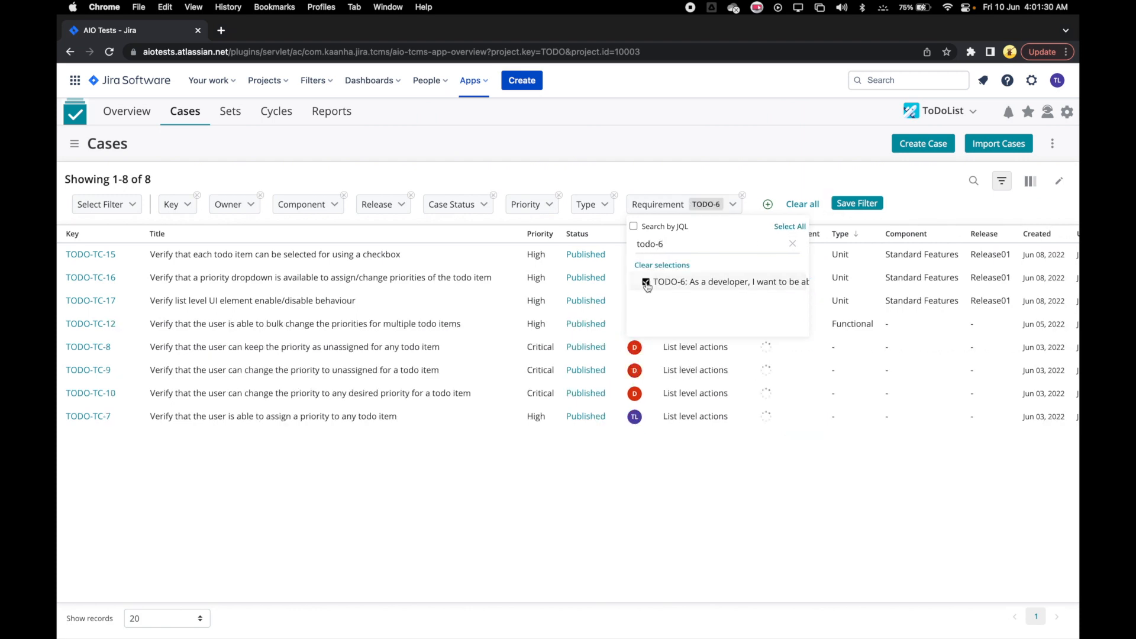
left_click(646, 282)
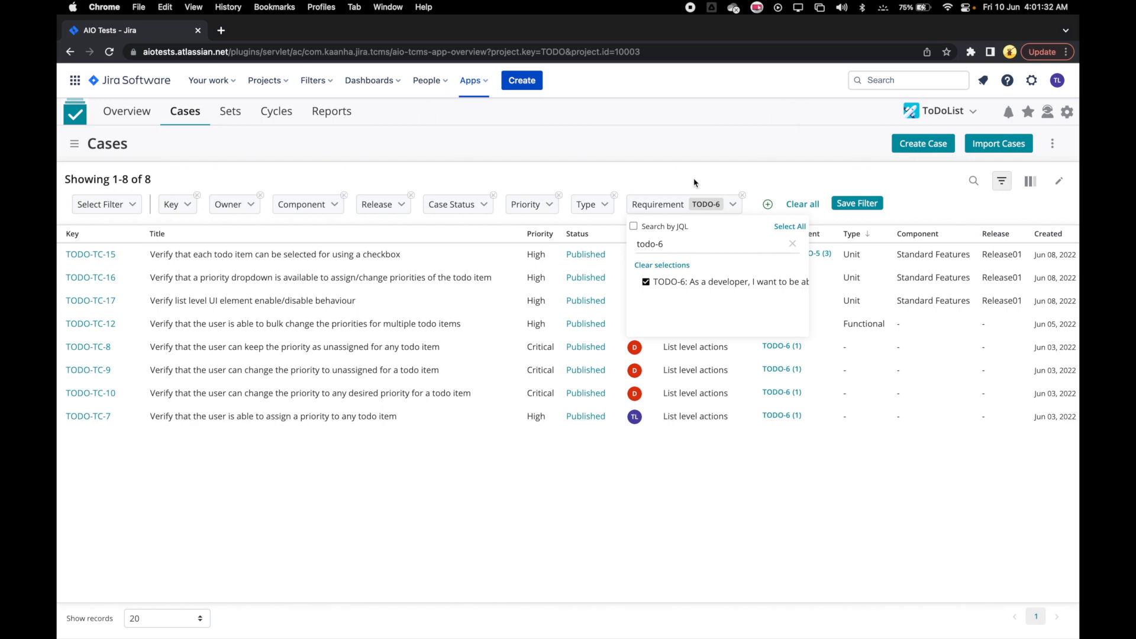
- Add Critical priority to the filter, leaving three cases, and start saving the combination
left_click(531, 203)
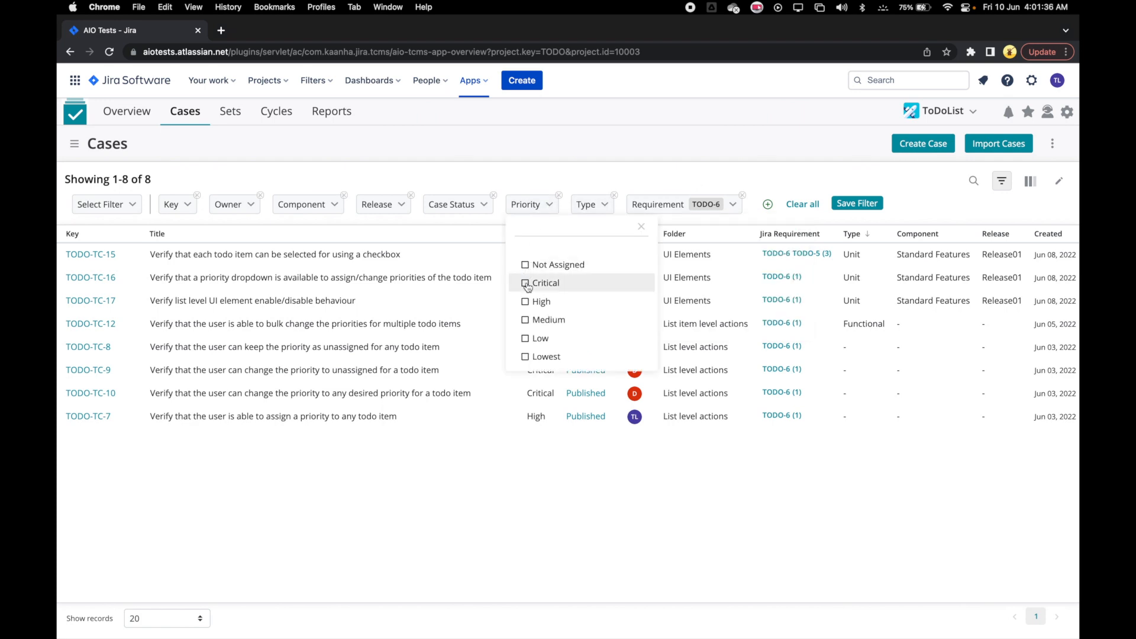
left_click(524, 283)
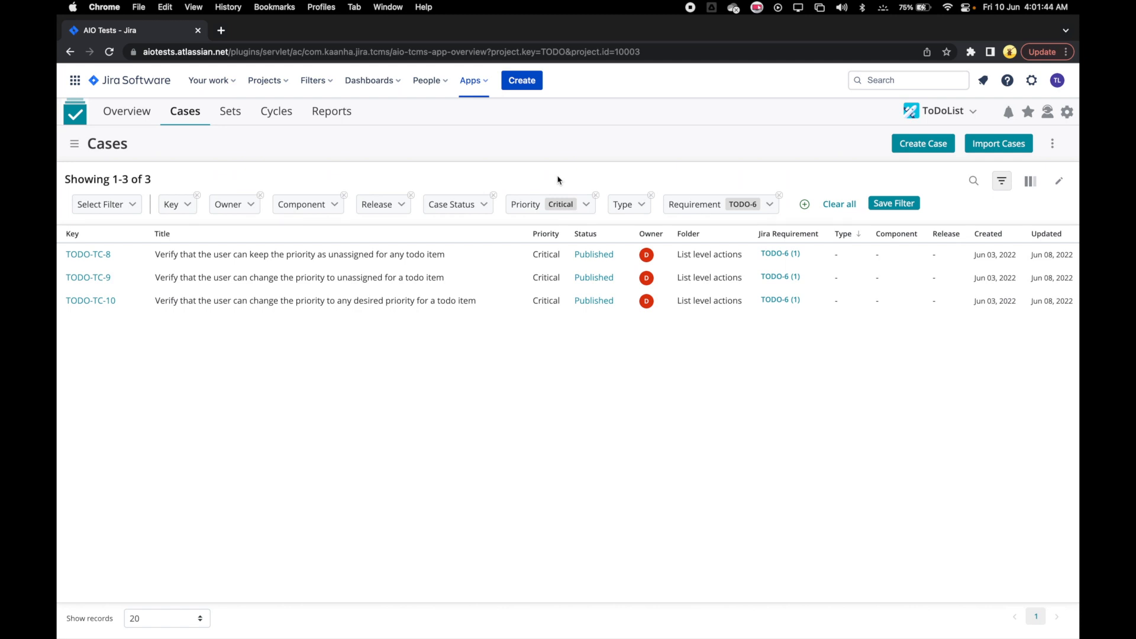
left_click(892, 202)
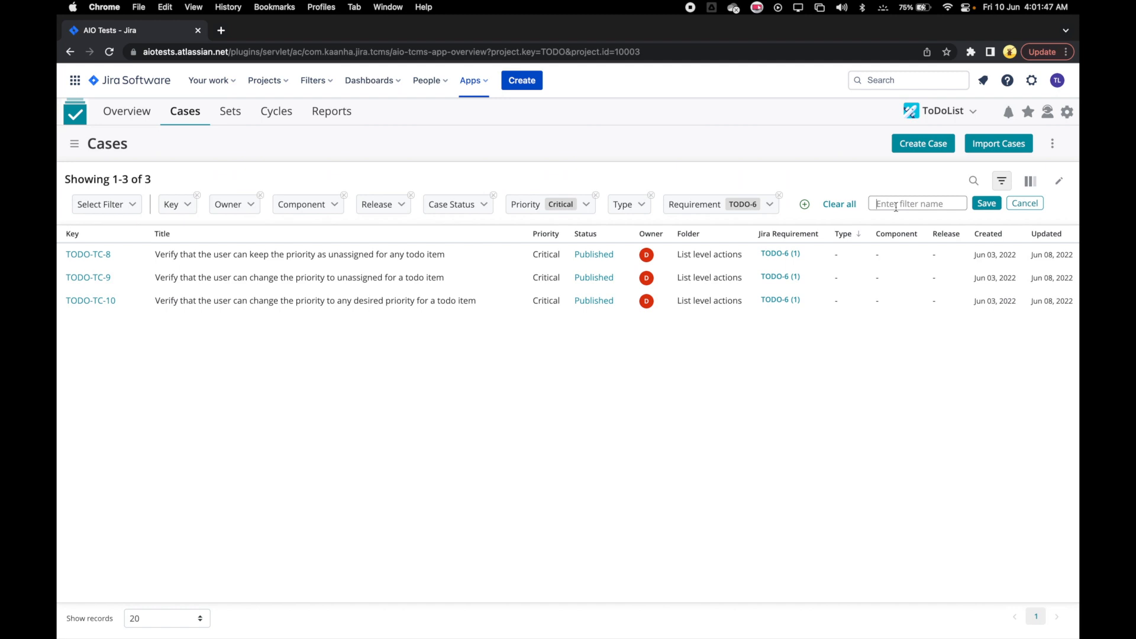
- Save the current filter combination under the name 'todo6critical'
type("todo6")
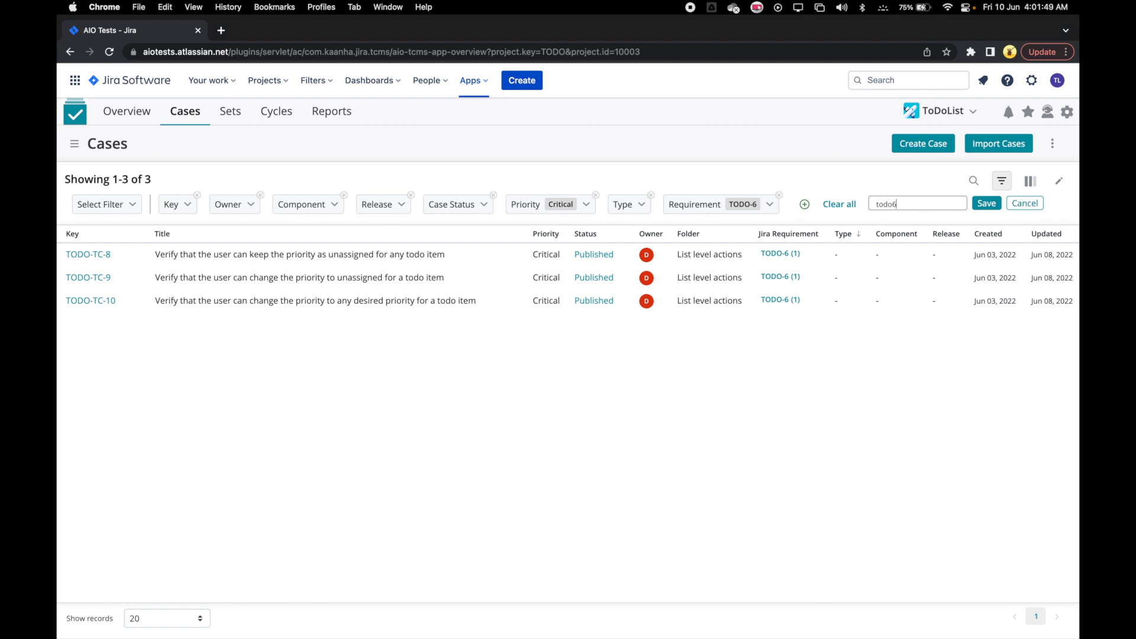
type("critical")
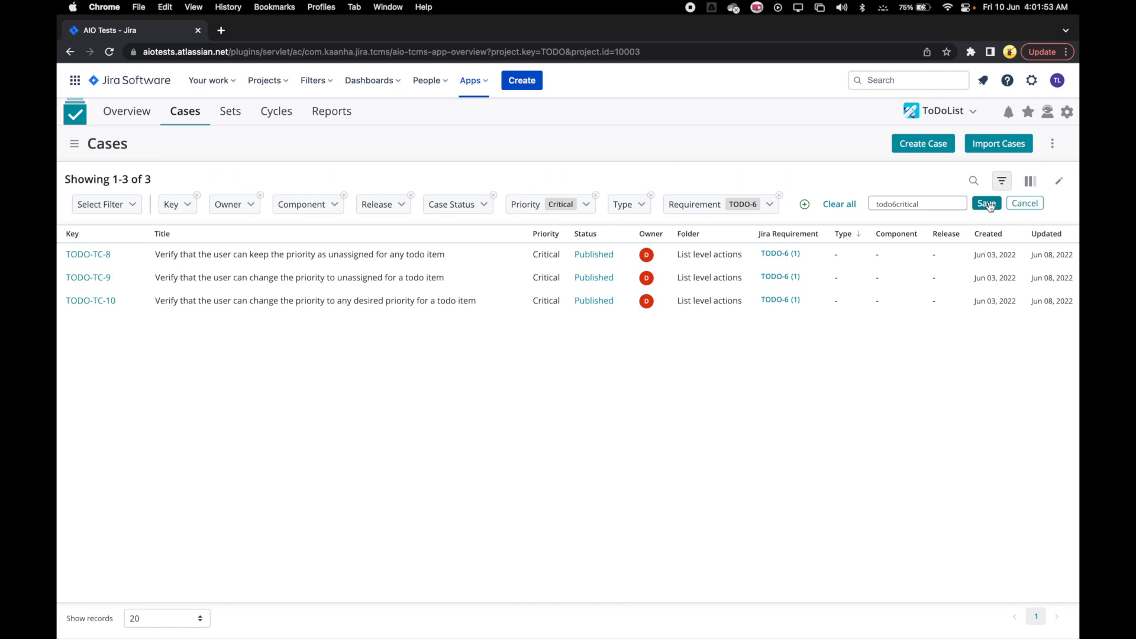
left_click(986, 204)
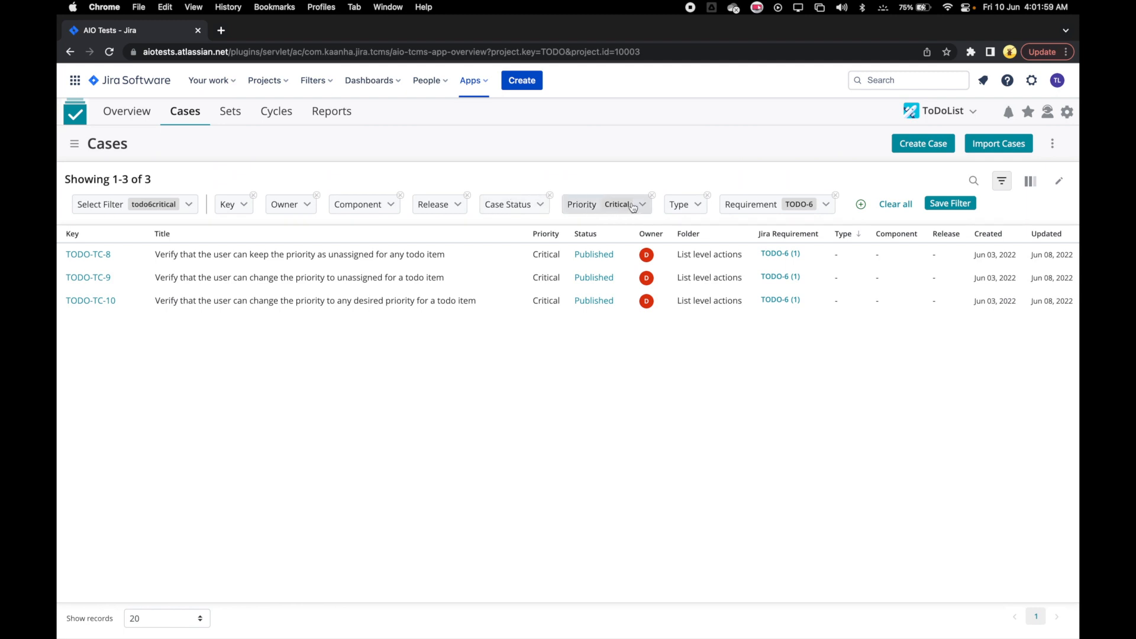
- Clear all filters, then reapply the saved 'todo6critical' filter to get the three cases back
left_click(607, 204)
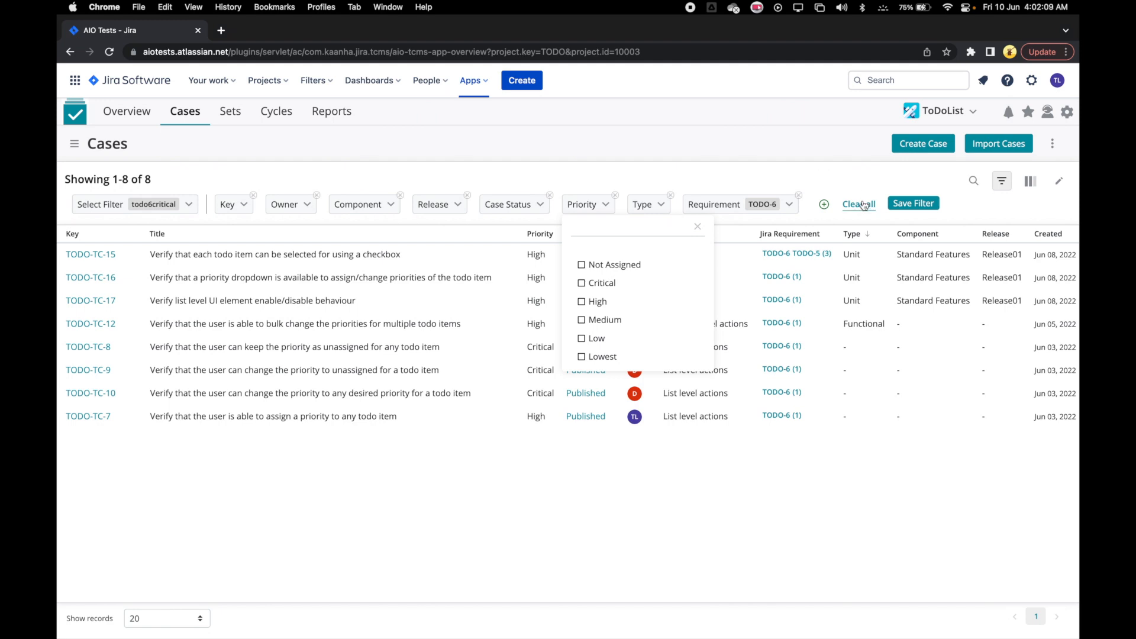
left_click(858, 204)
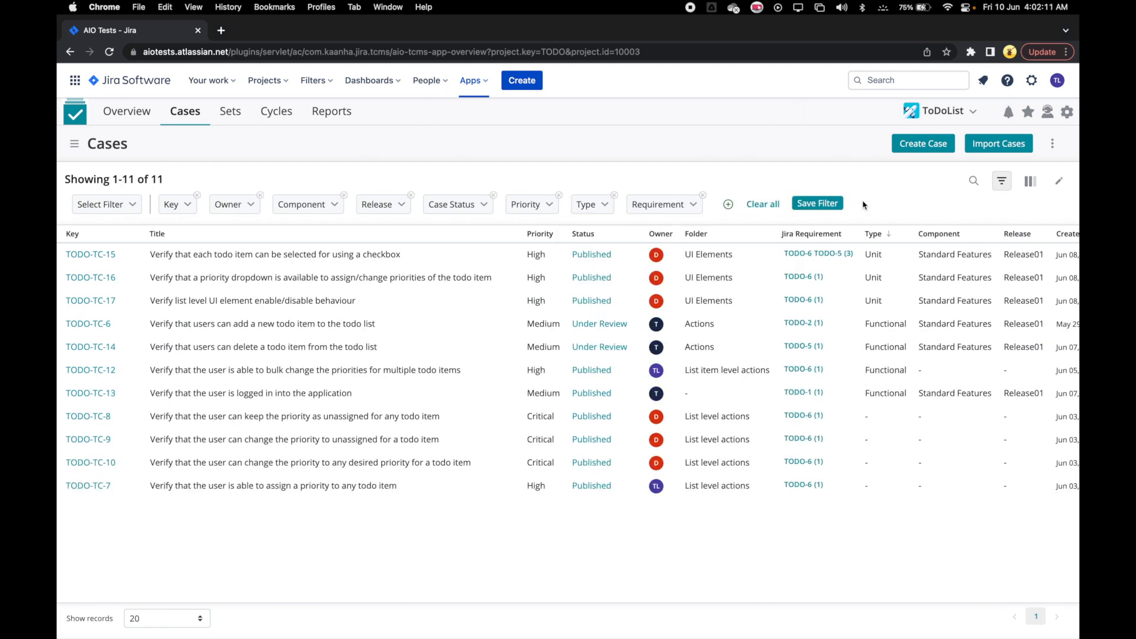
mouse_move(404, 186)
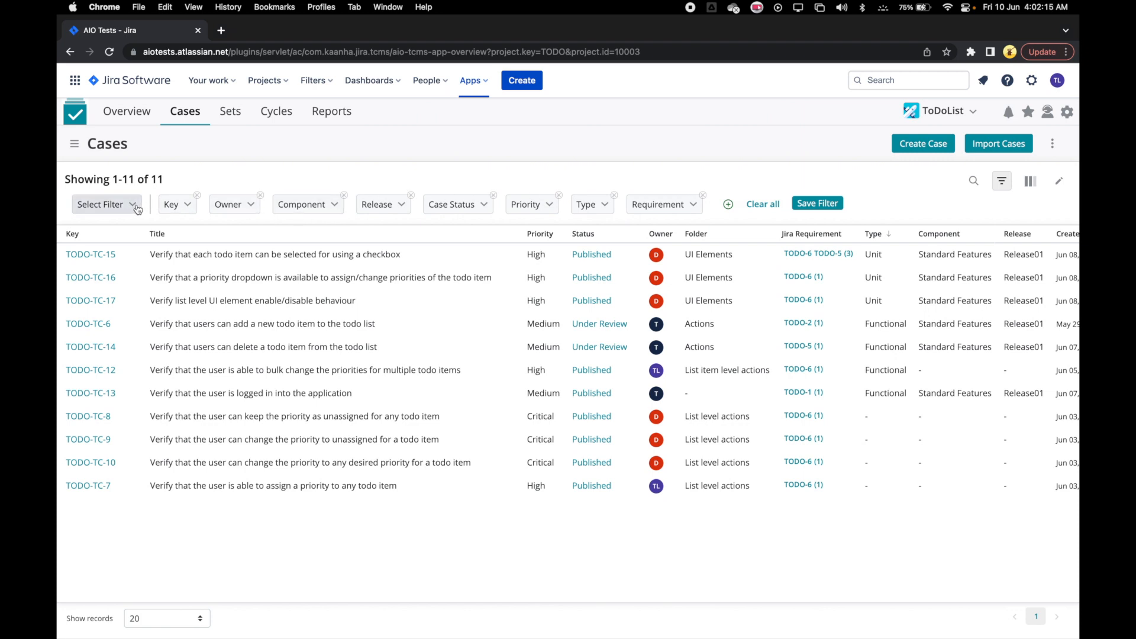
left_click(106, 204)
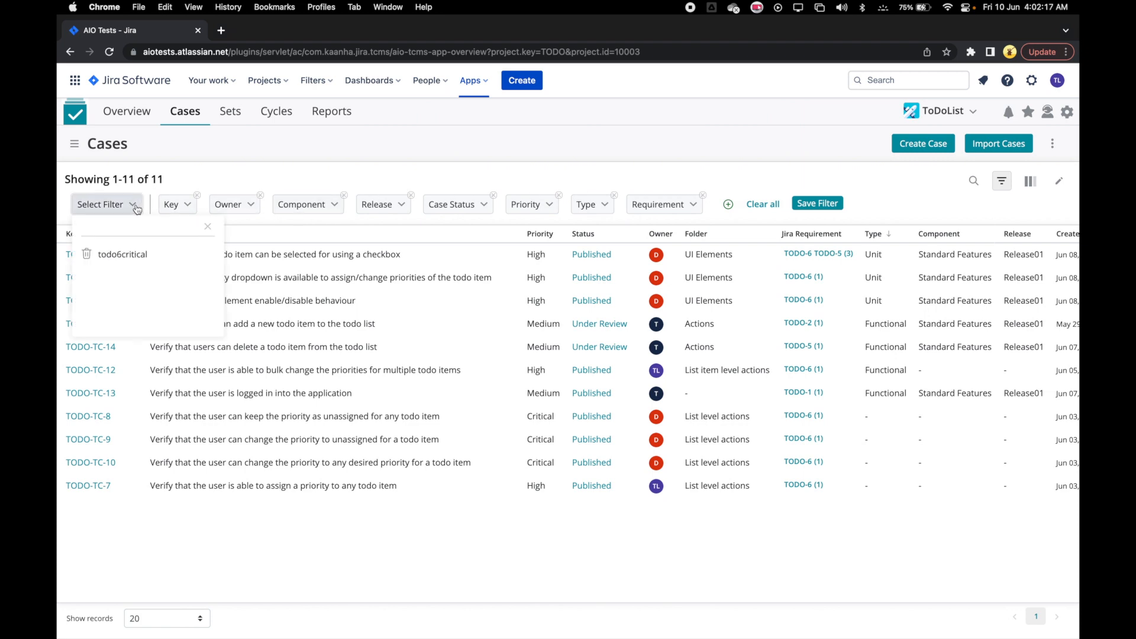
mouse_move(122, 254)
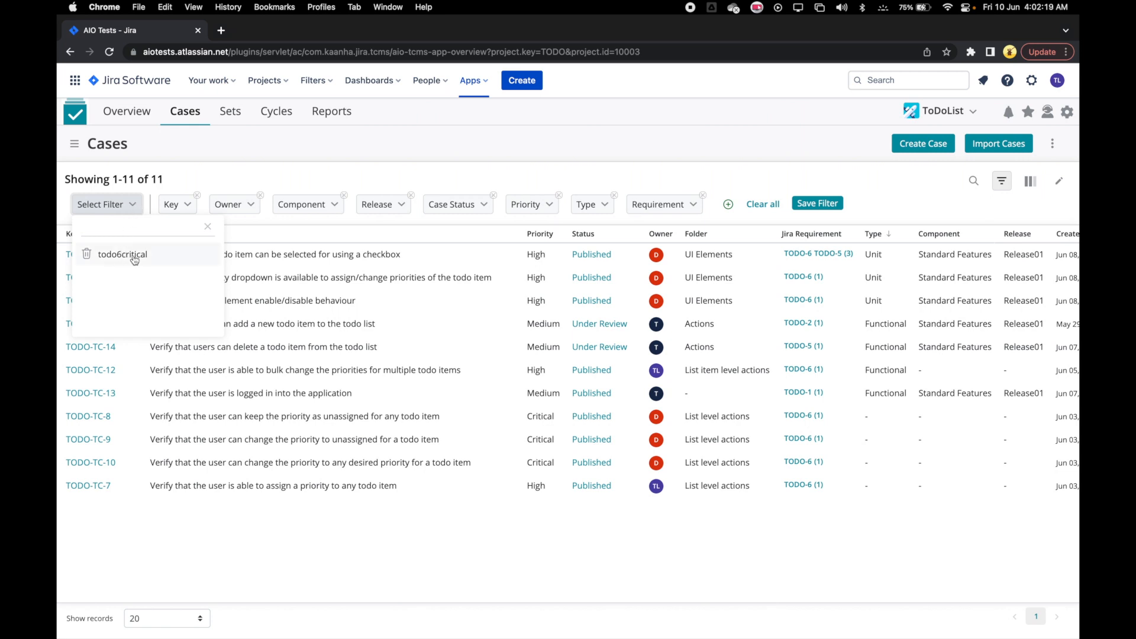
left_click(121, 254)
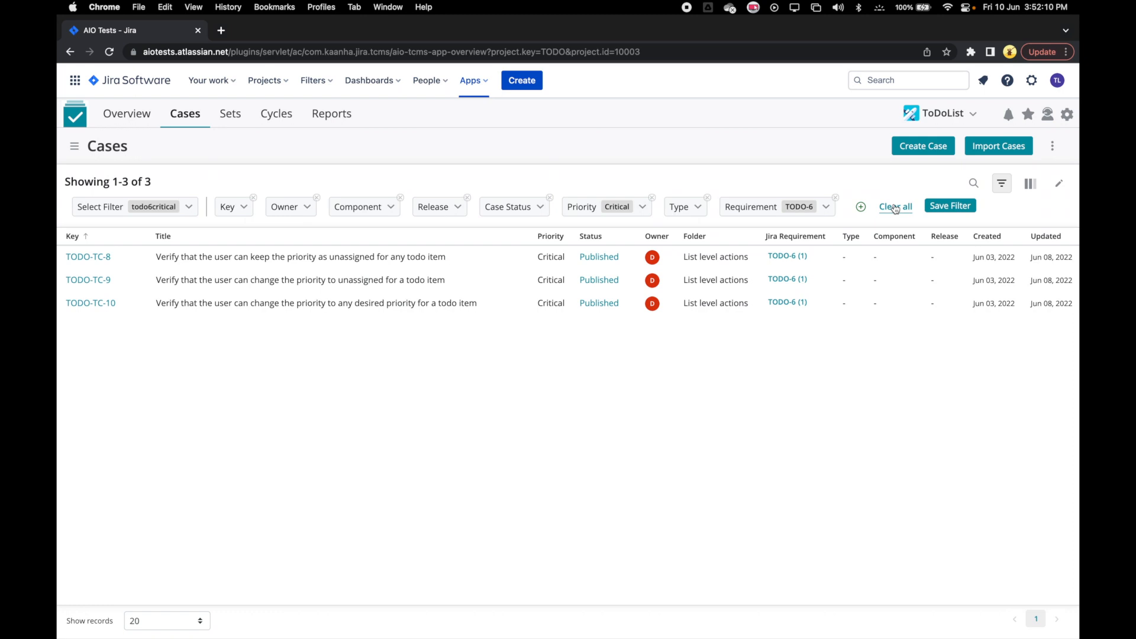
- Clear all filters, show the folder tree and expand the Actions folder
left_click(895, 205)
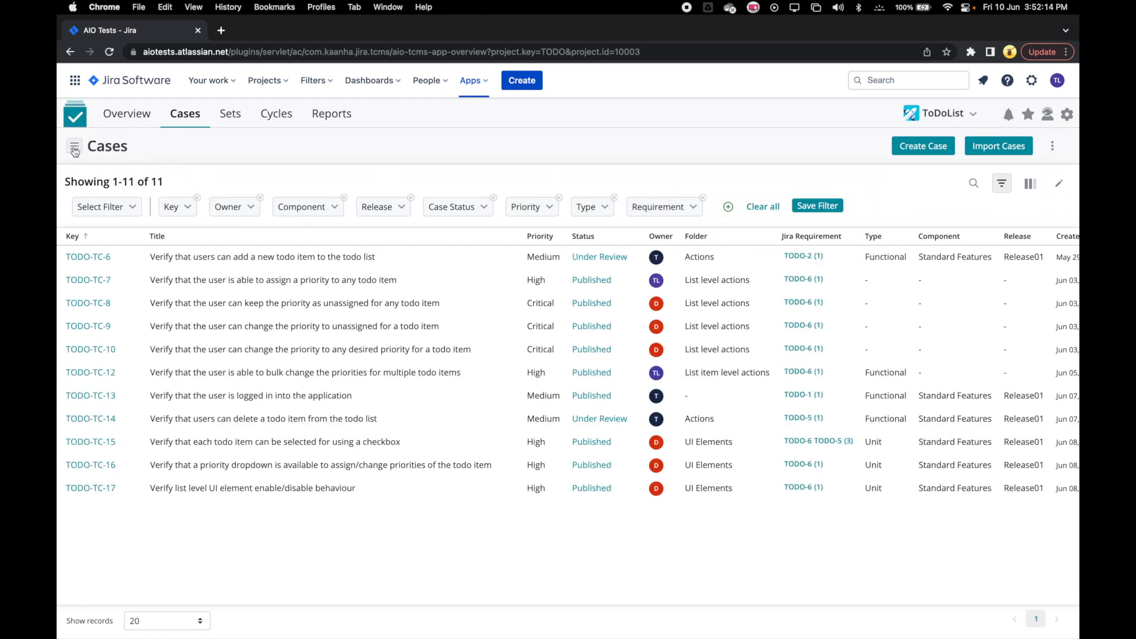
left_click(74, 146)
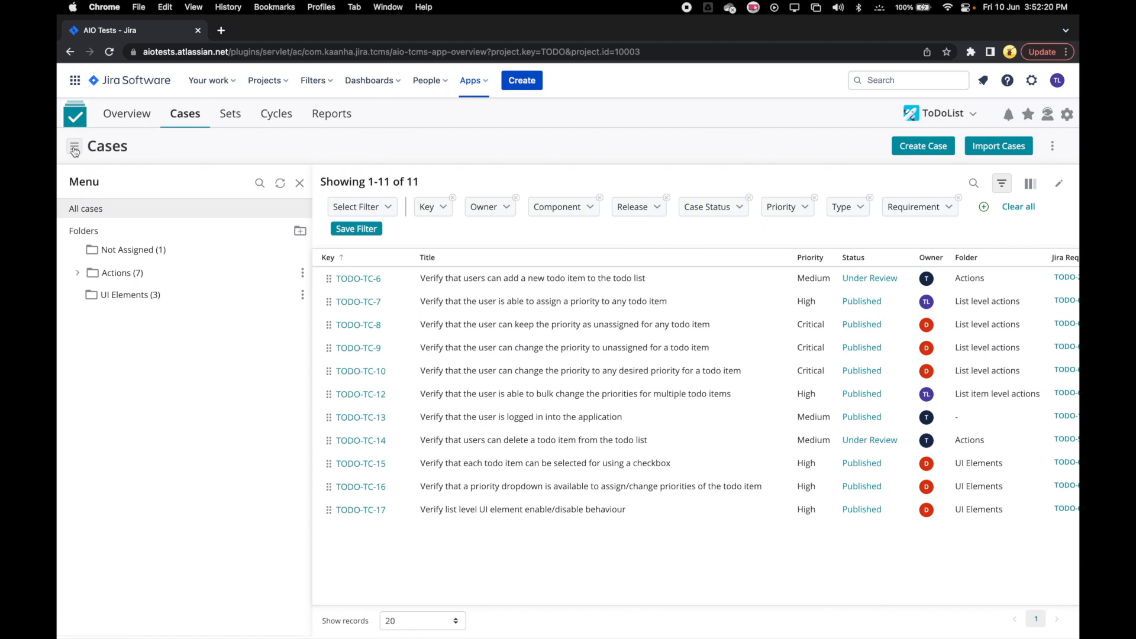
mouse_move(126, 316)
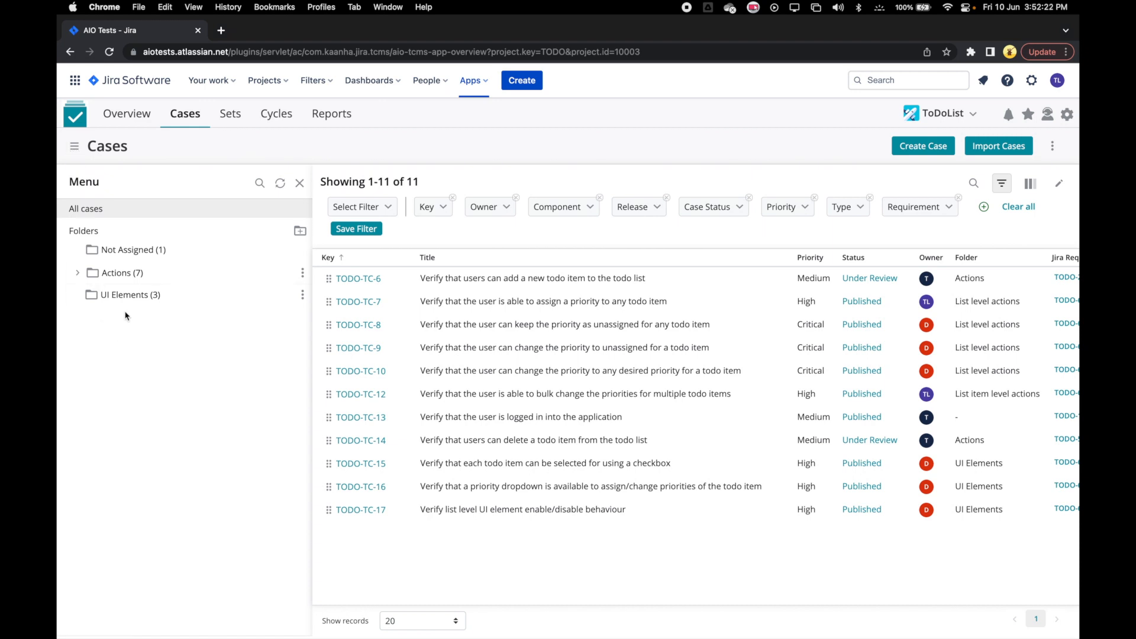
left_click(131, 295)
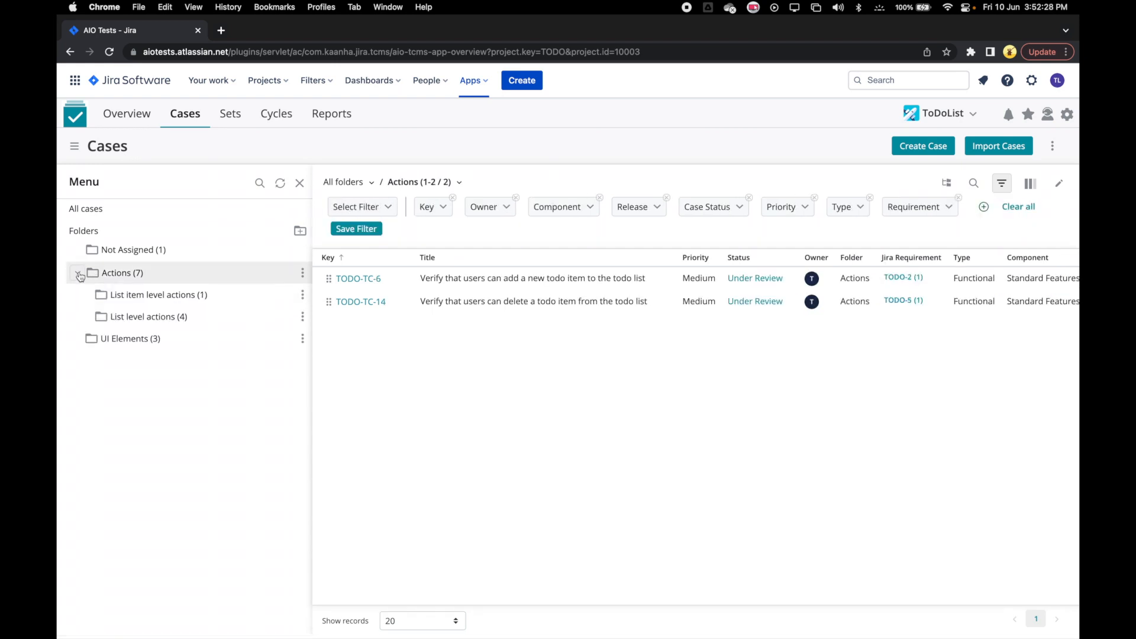
mouse_move(770, 283)
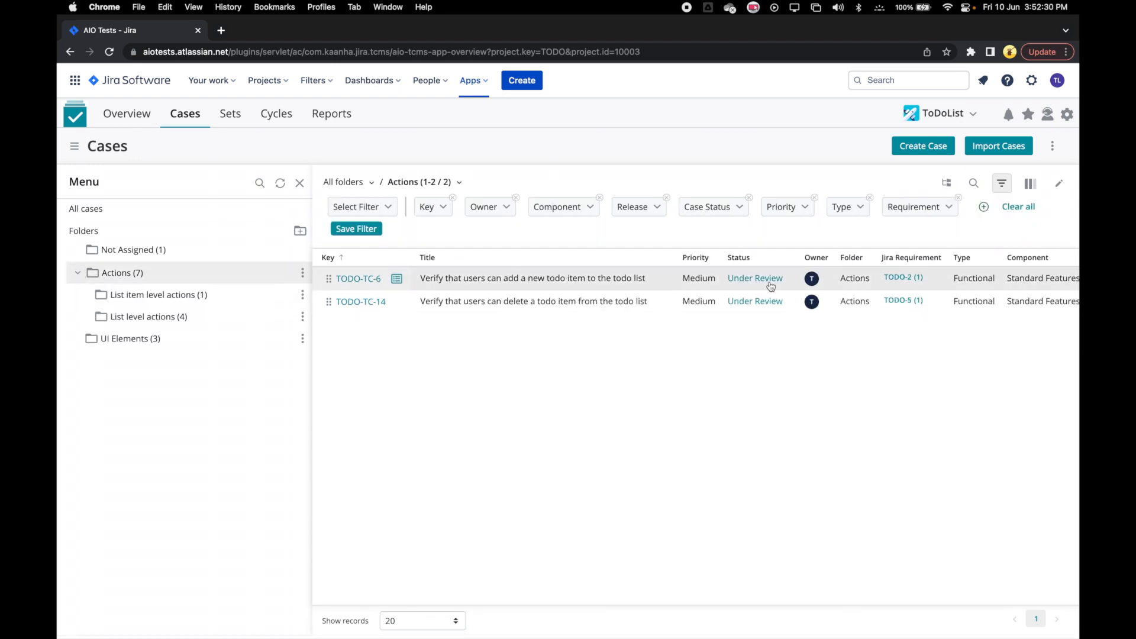
mouse_move(947, 182)
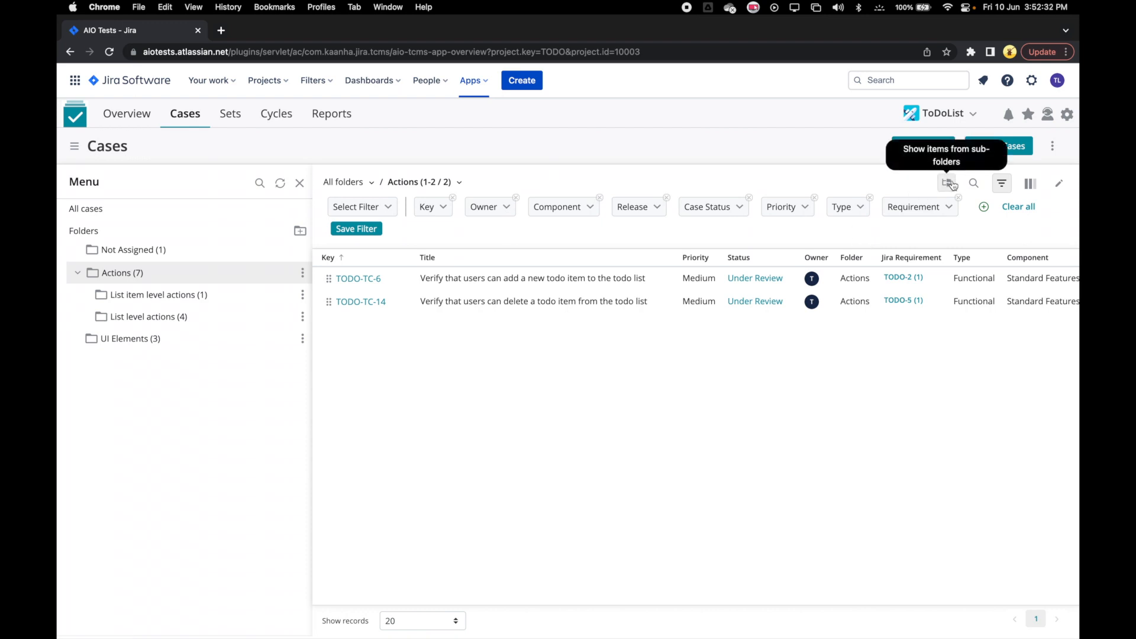
left_click(946, 183)
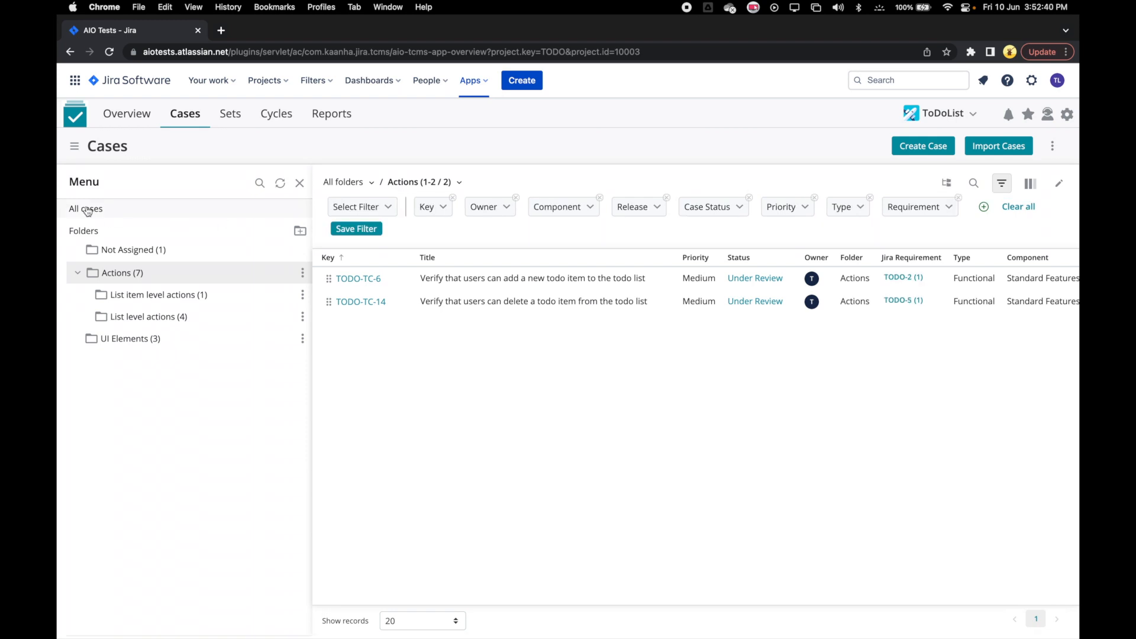
- Return to All cases showing all eleven, then hide the folder tree
left_click(86, 208)
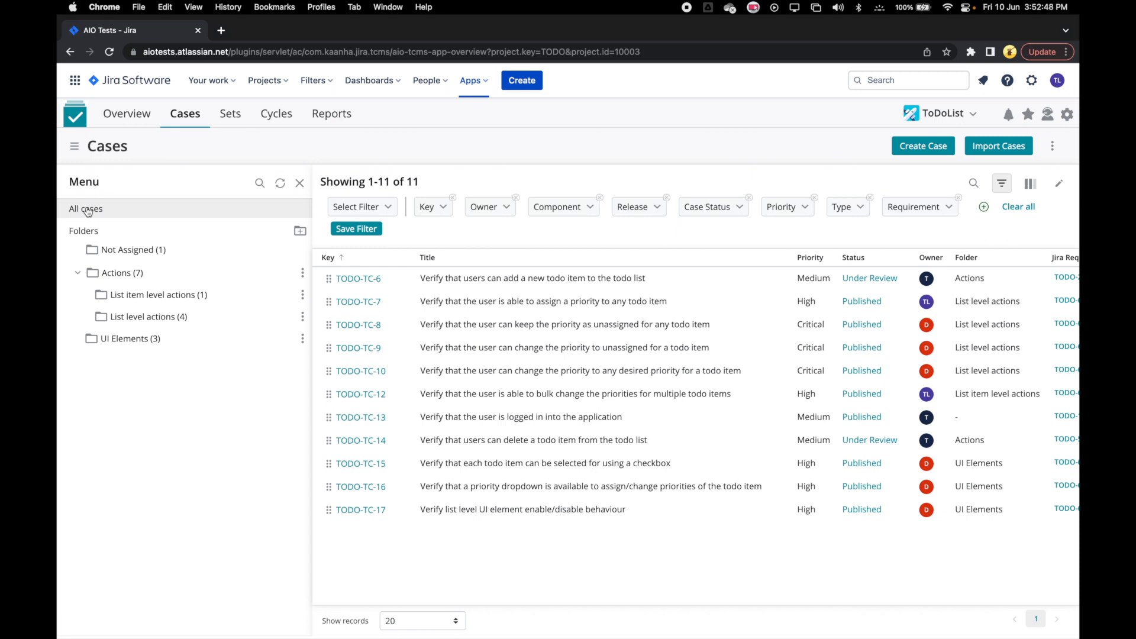
mouse_move(279, 183)
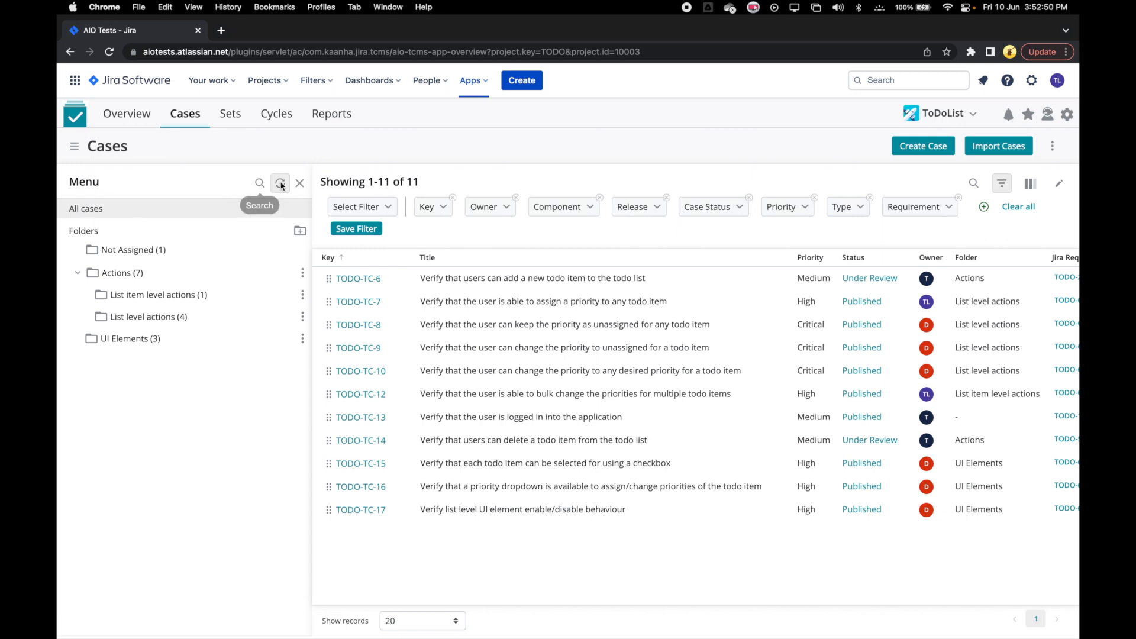
left_click(299, 182)
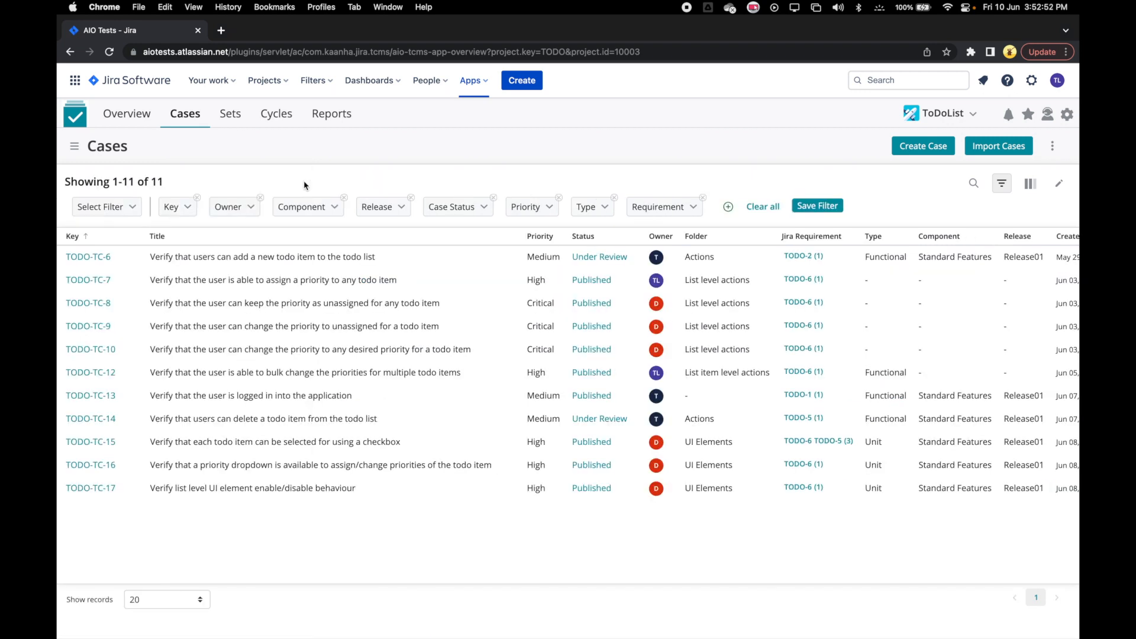
mouse_move(470, 186)
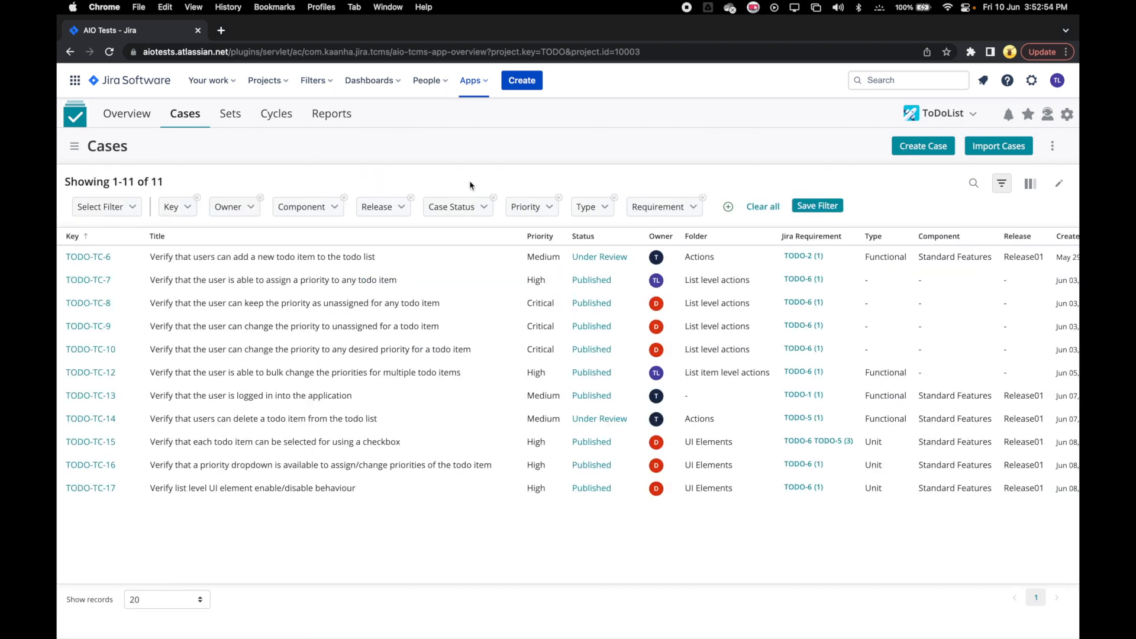
mouse_move(938, 167)
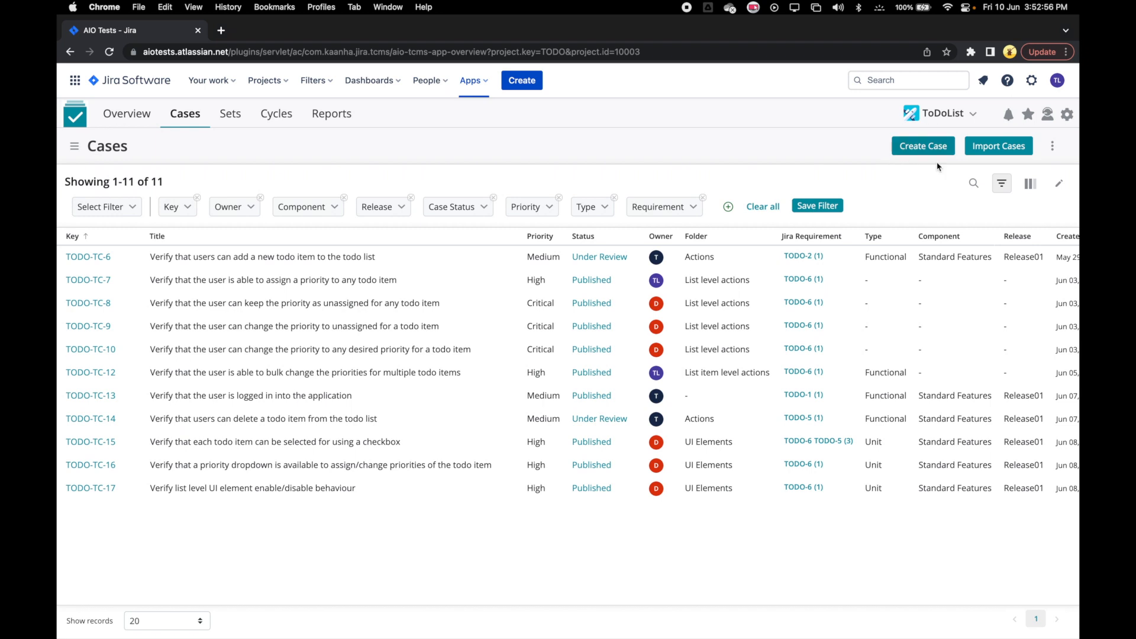
- Search case titles for 'priority', narrowing the grid to five matching cases
left_click(974, 182)
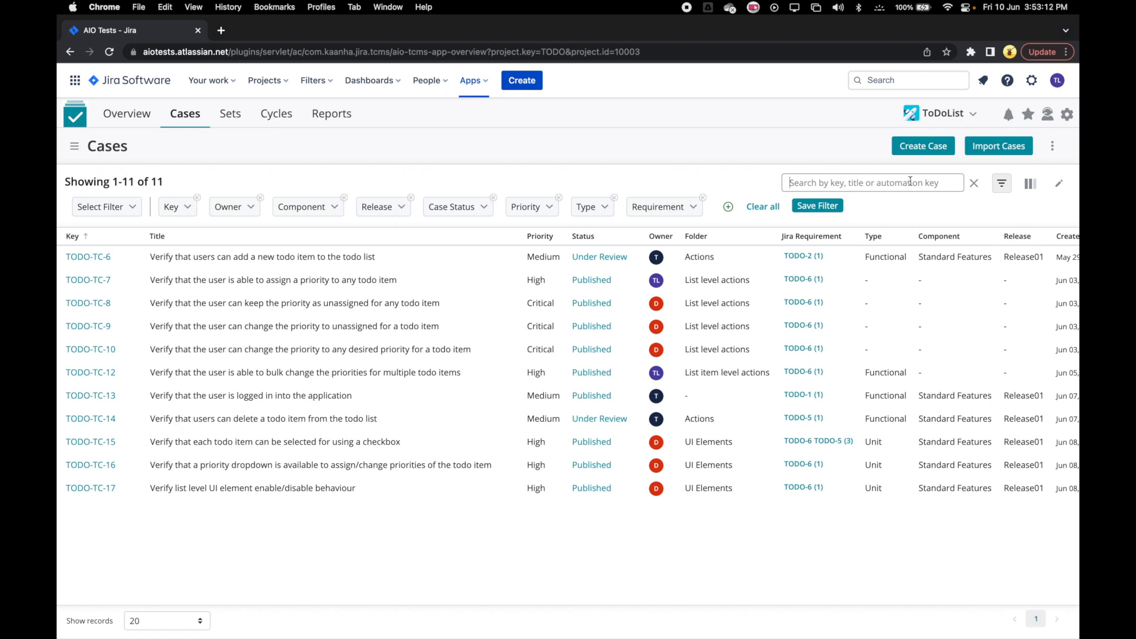
type("prio")
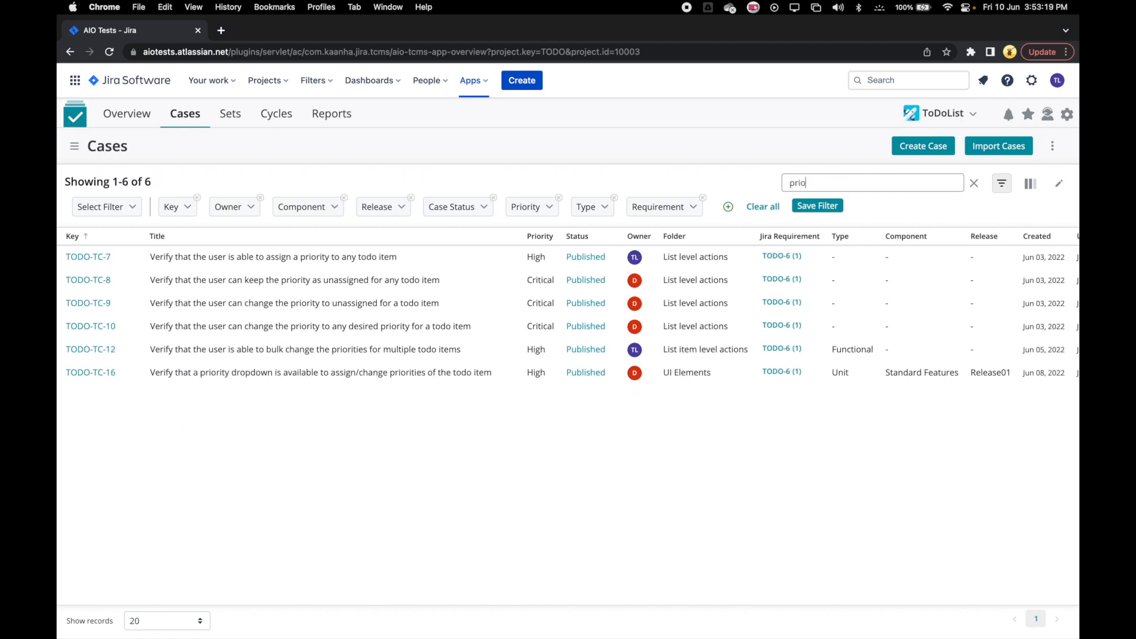
type("rity")
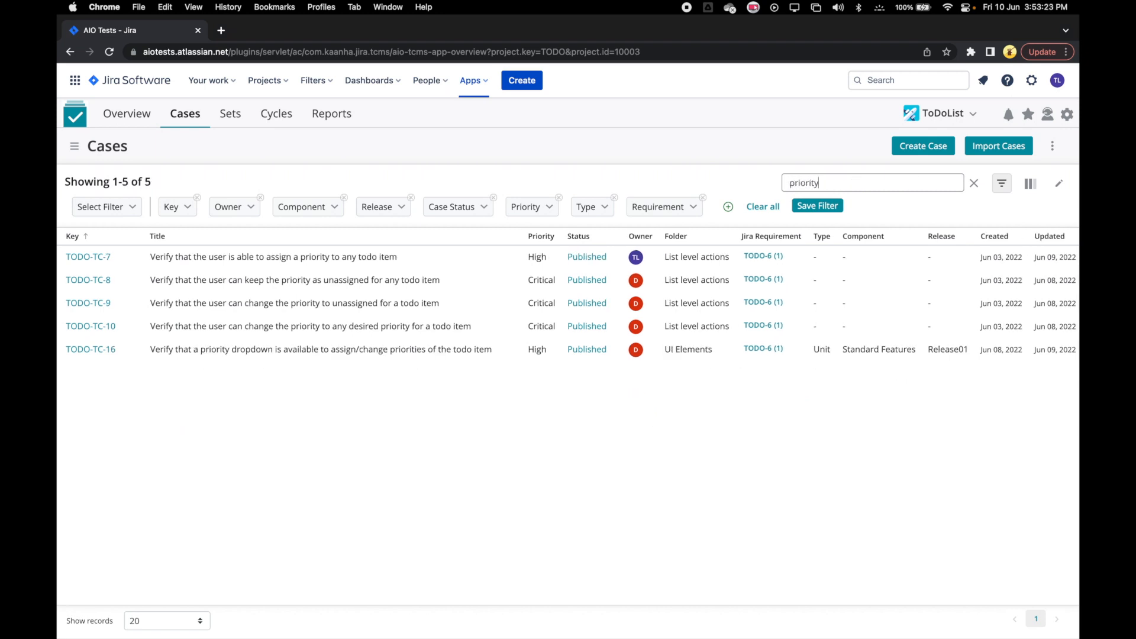